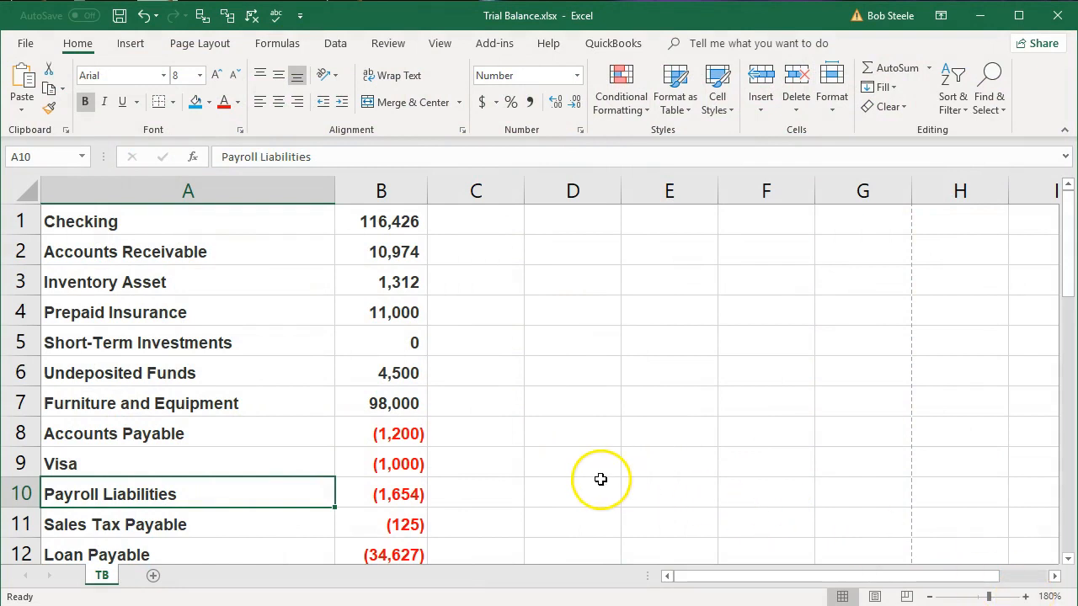
Select rows 1–3 and insert three blank rows above the Checking row.
{"action": "left_click", "coordinate": [573, 493]}
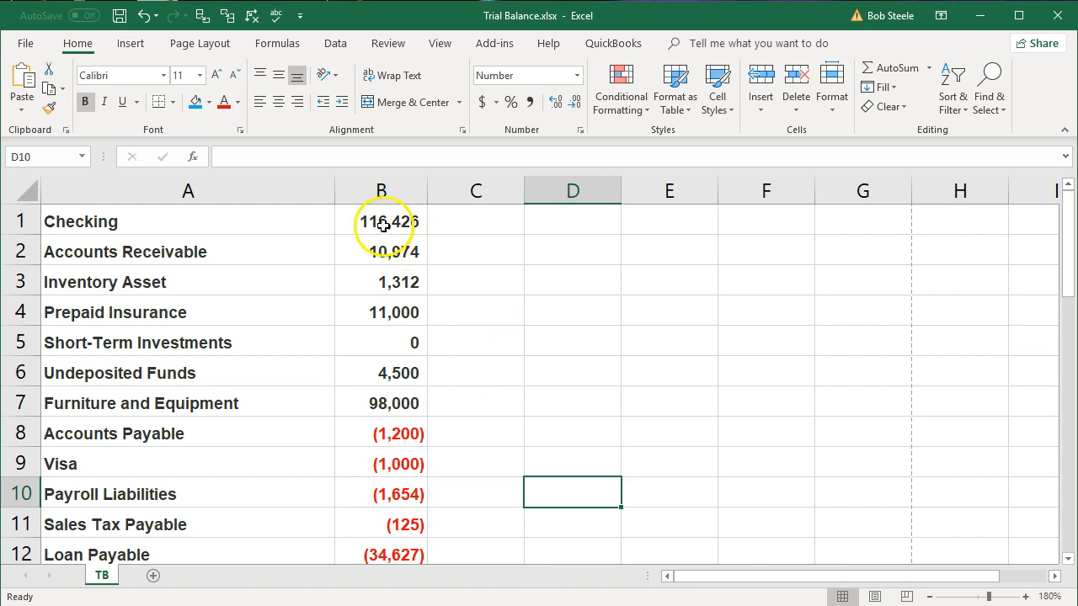
{"action": "left_click", "coordinate": [381, 221]}
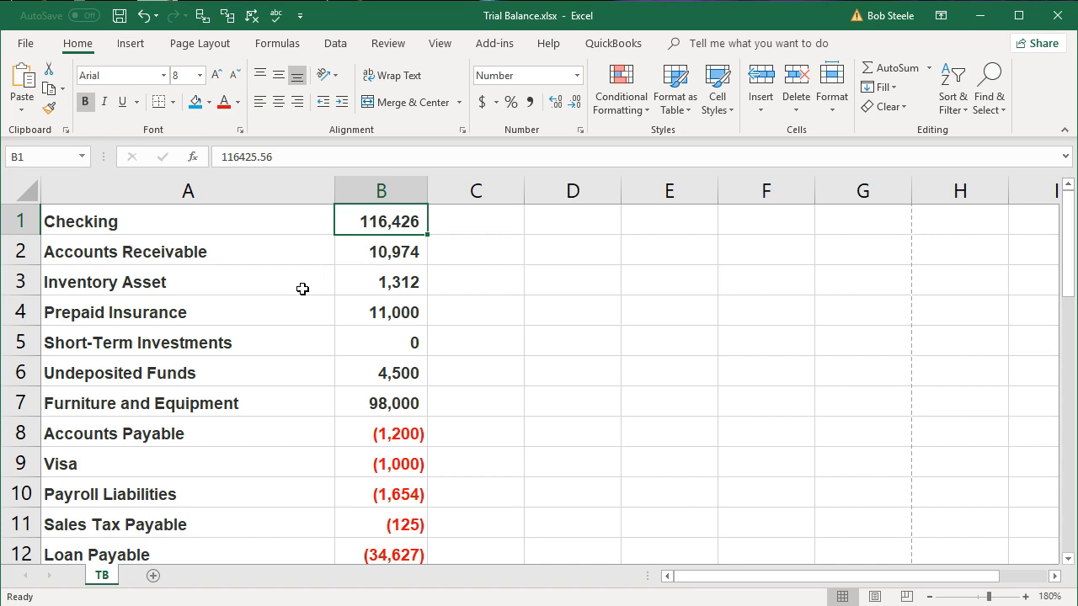
{"action": "mouse_move", "coordinate": [257, 281]}
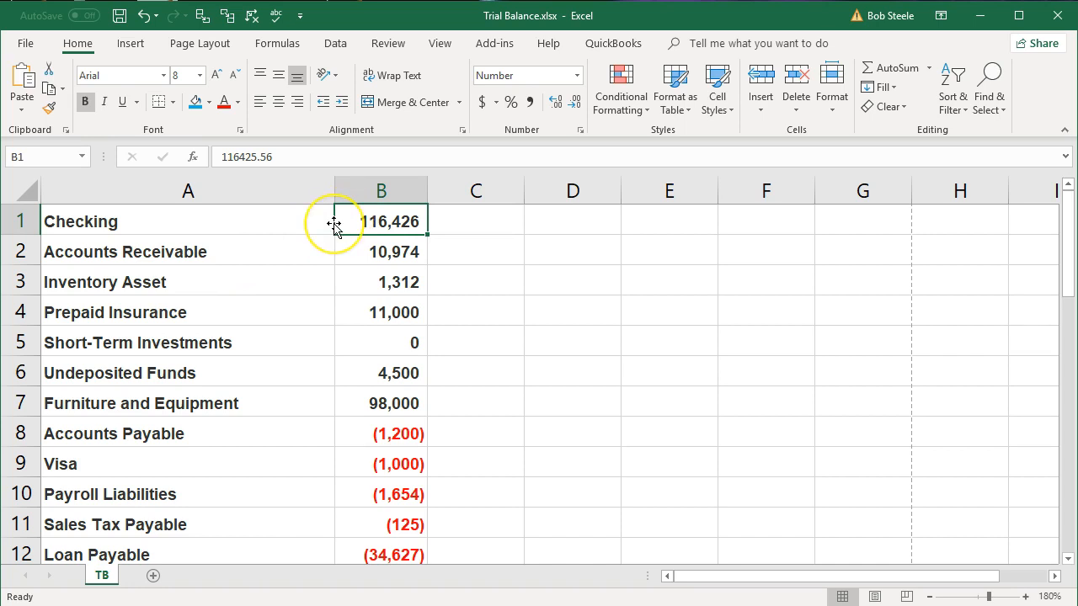
{"action": "mouse_move", "coordinate": [314, 227]}
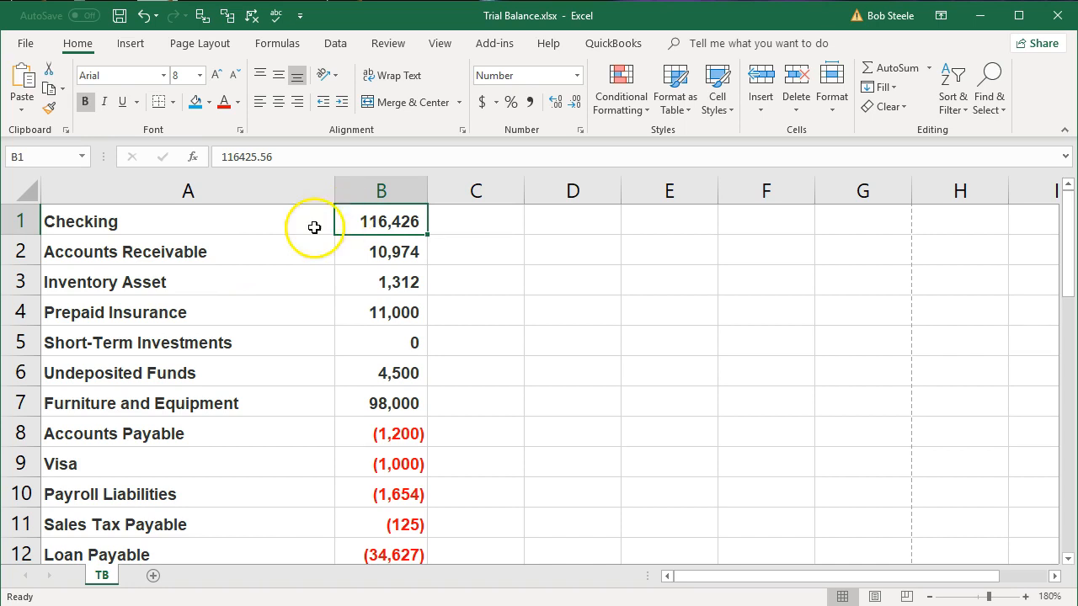
{"action": "mouse_move", "coordinate": [53, 210]}
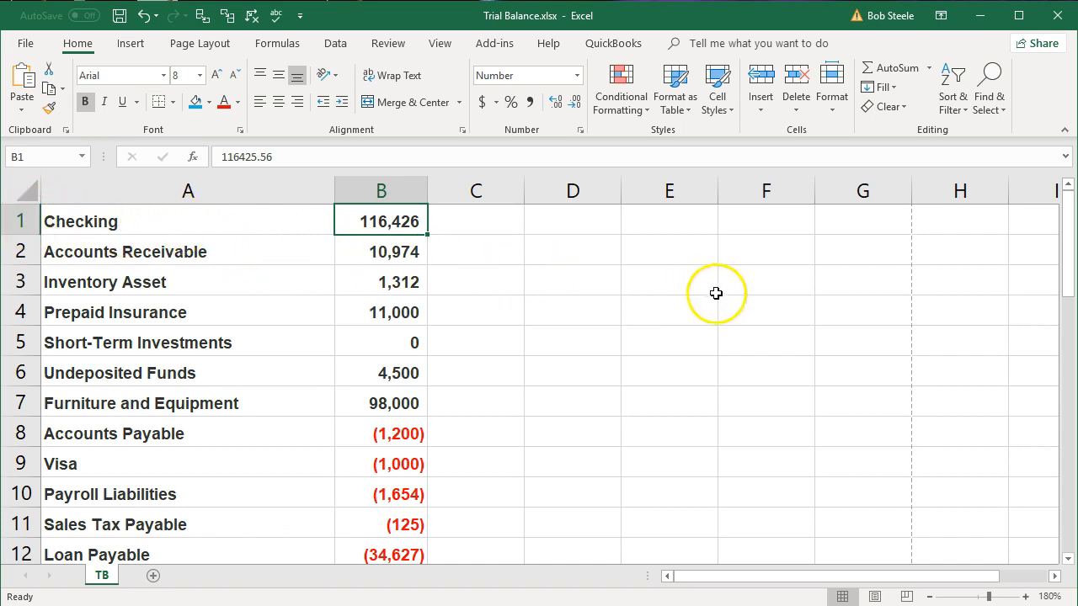
{"action": "mouse_move", "coordinate": [755, 252]}
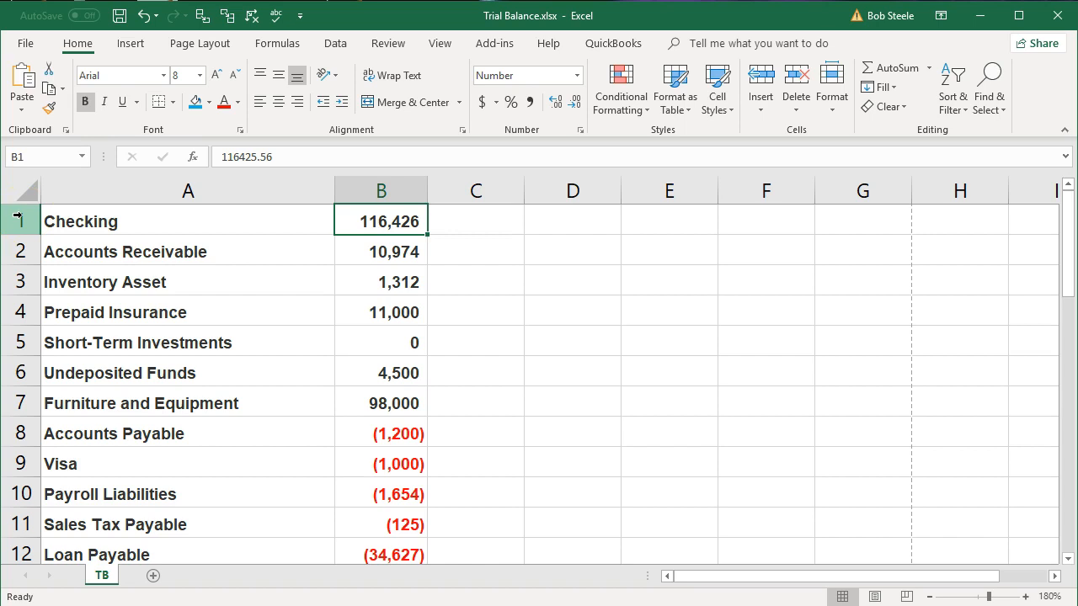
{"action": "left_click", "coordinate": [21, 221]}
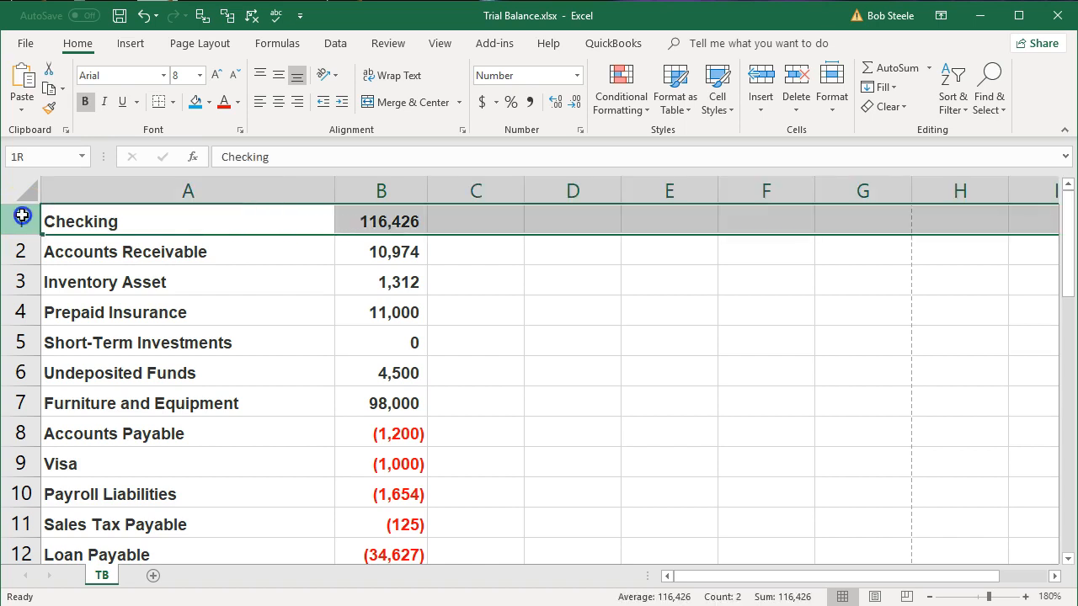
{"action": "left_click_drag", "start_coordinate": [21, 220], "coordinate": [21, 282]}
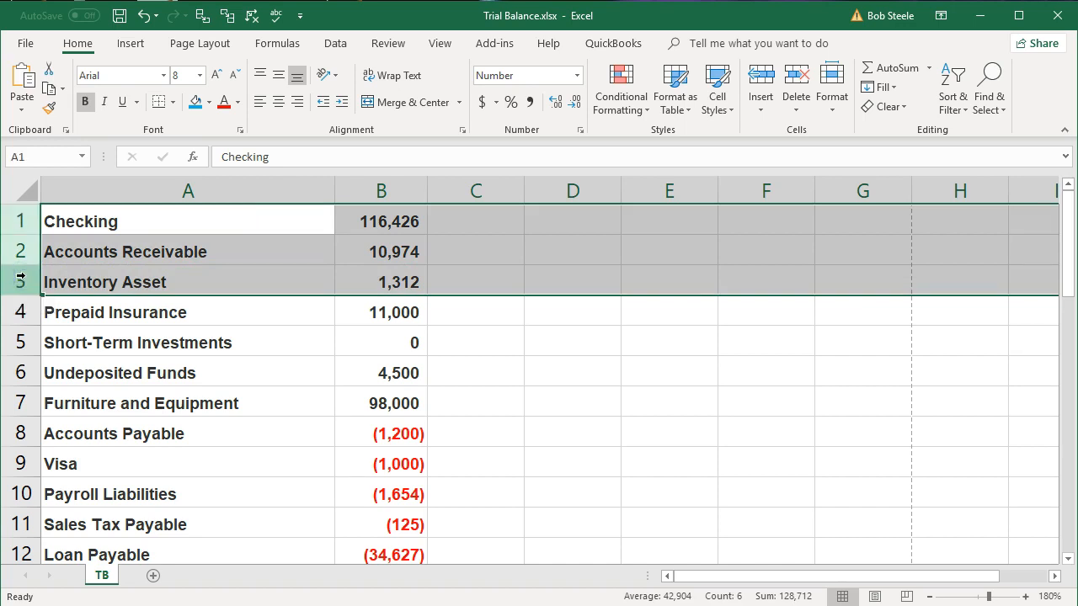
{"action": "right_click", "coordinate": [169, 257]}
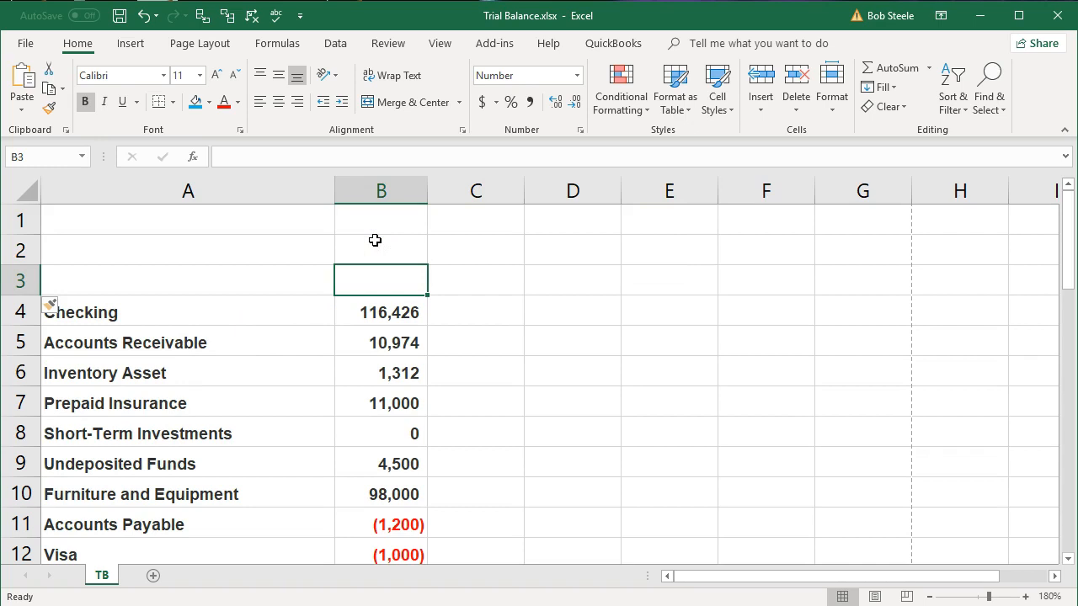
Enter 'Unadjusted Trial Balance' in B3, wrap the text, and widen column B.
{"action": "left_click", "coordinate": [476, 280]}
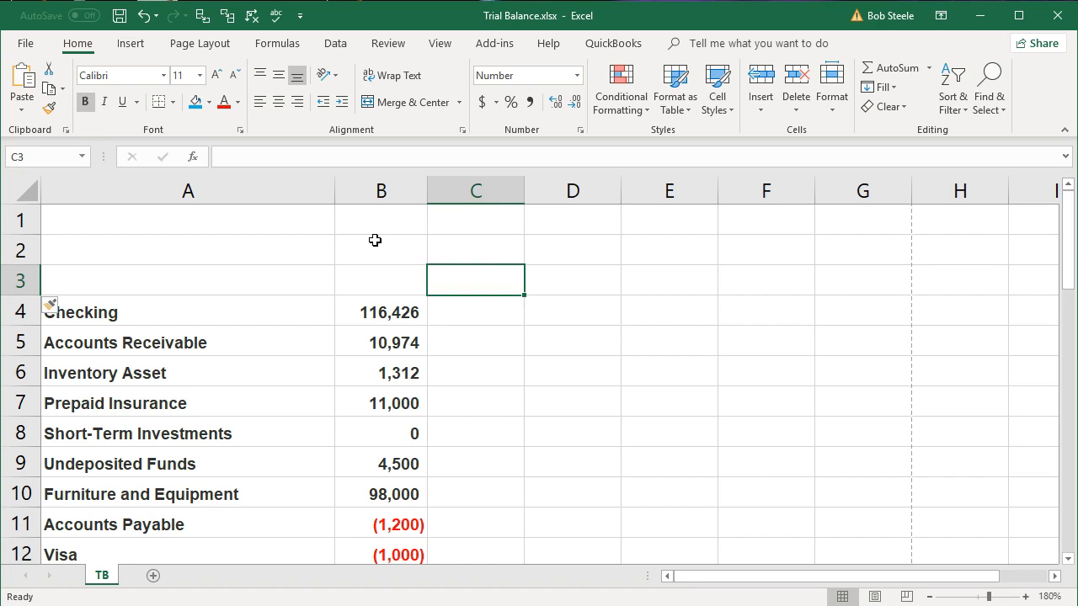
{"action": "left_click", "coordinate": [380, 280]}
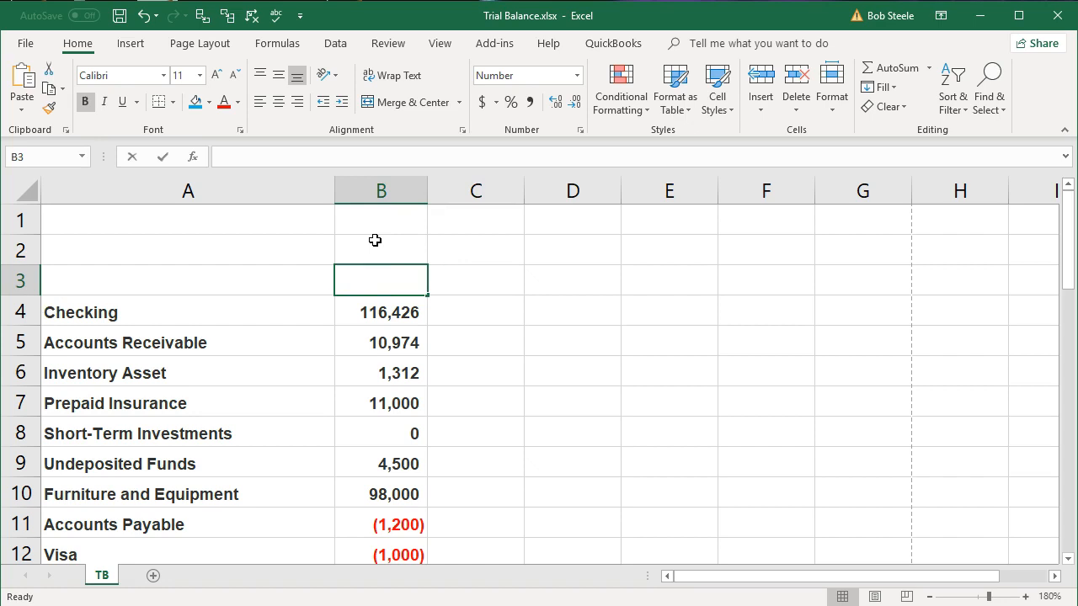
{"action": "type", "text": "Unad"}
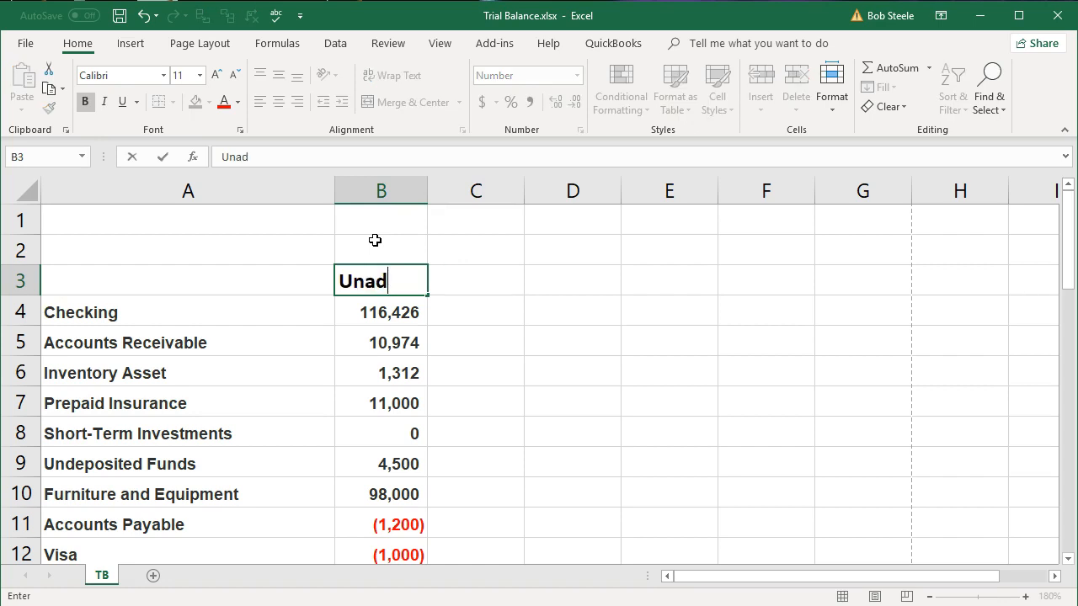
{"action": "type", "text": "justed Trial"}
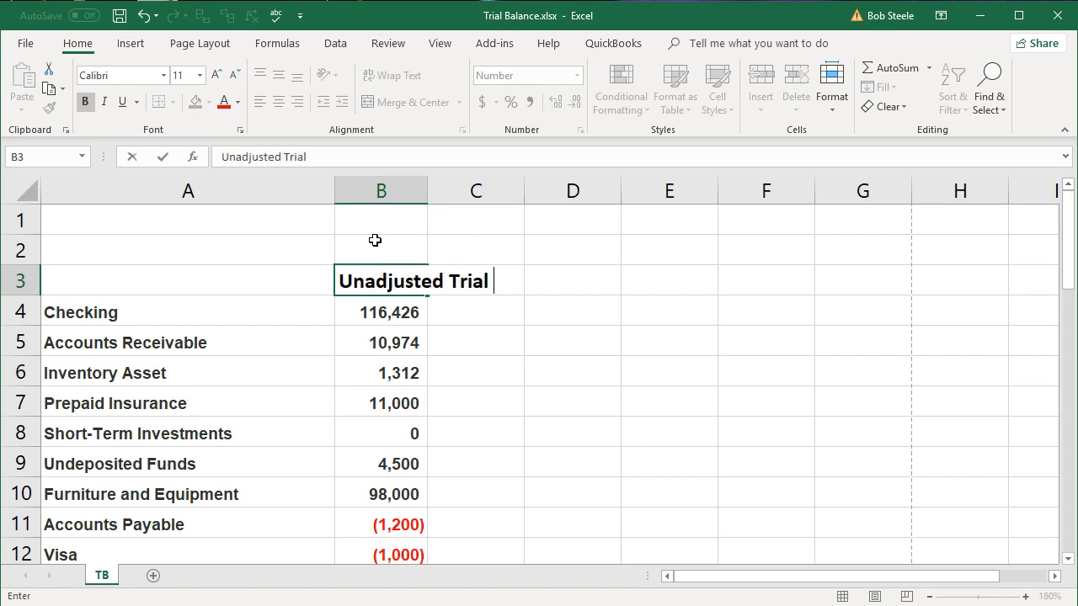
{"action": "type", "text": "Balance"}
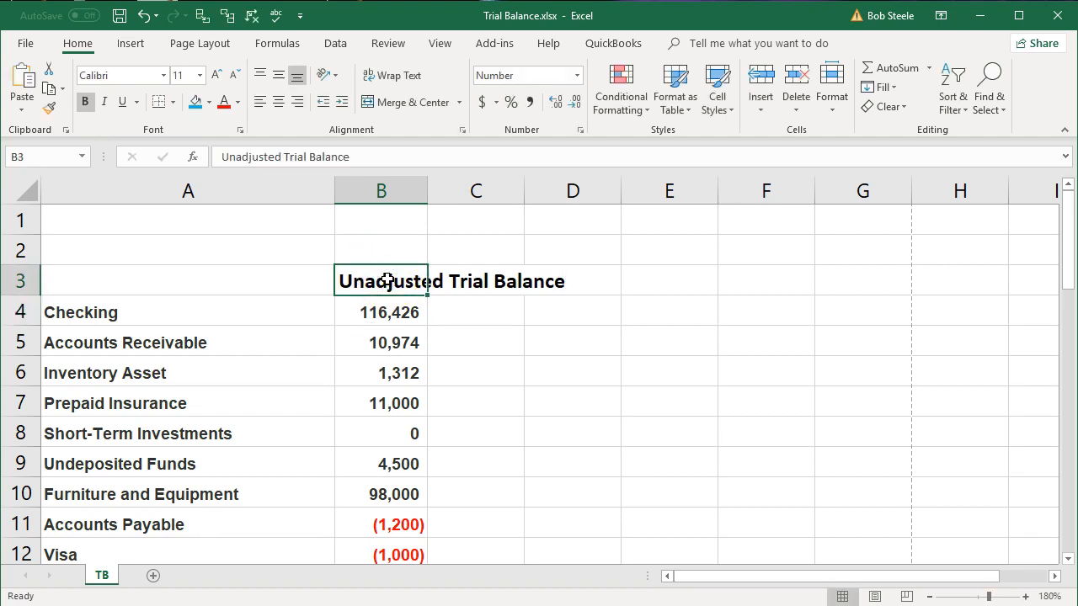
{"action": "mouse_move", "coordinate": [384, 80]}
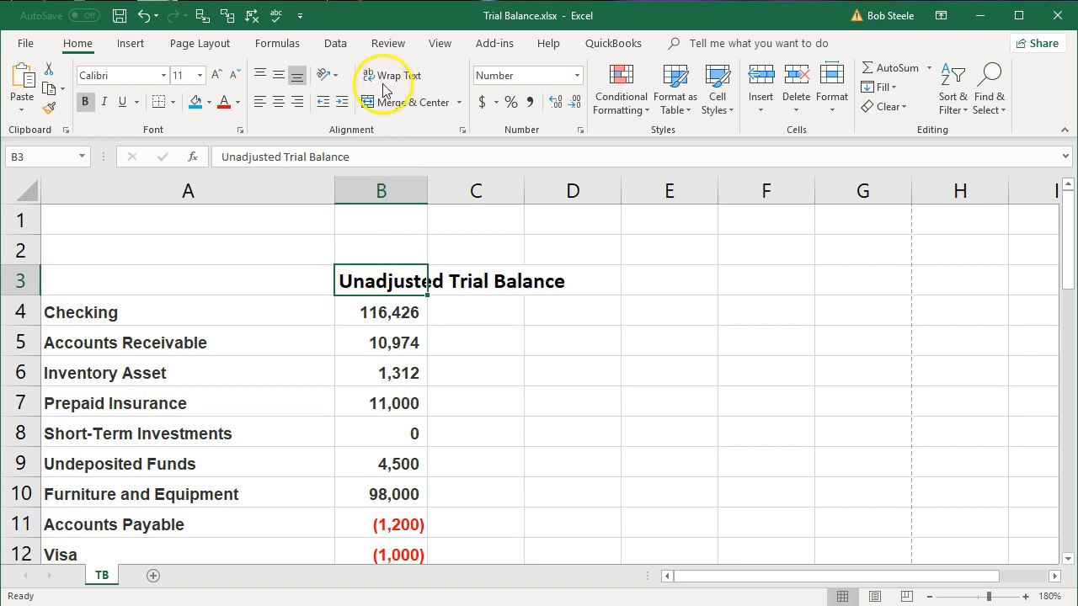
{"action": "left_click", "coordinate": [391, 75]}
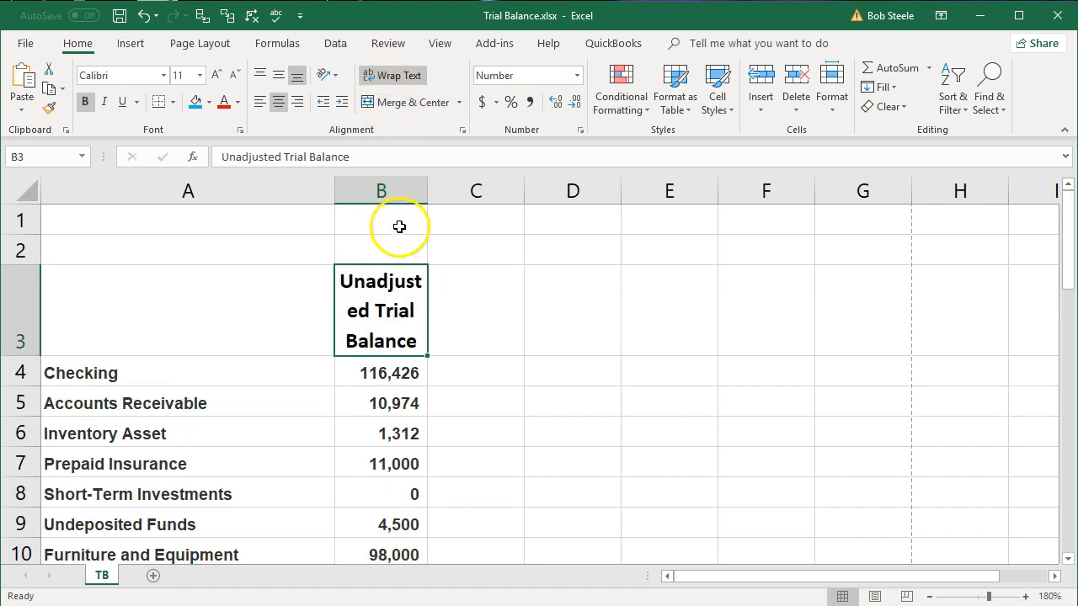
{"action": "left_click_drag", "start_coordinate": [426, 189], "coordinate": [447, 189]}
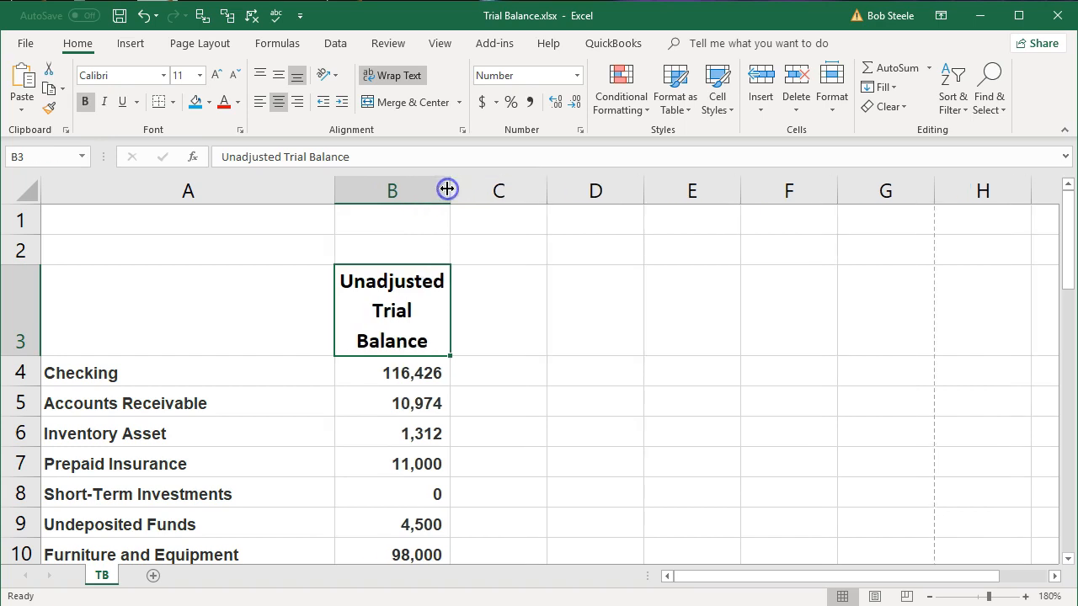
{"action": "mouse_move", "coordinate": [568, 254]}
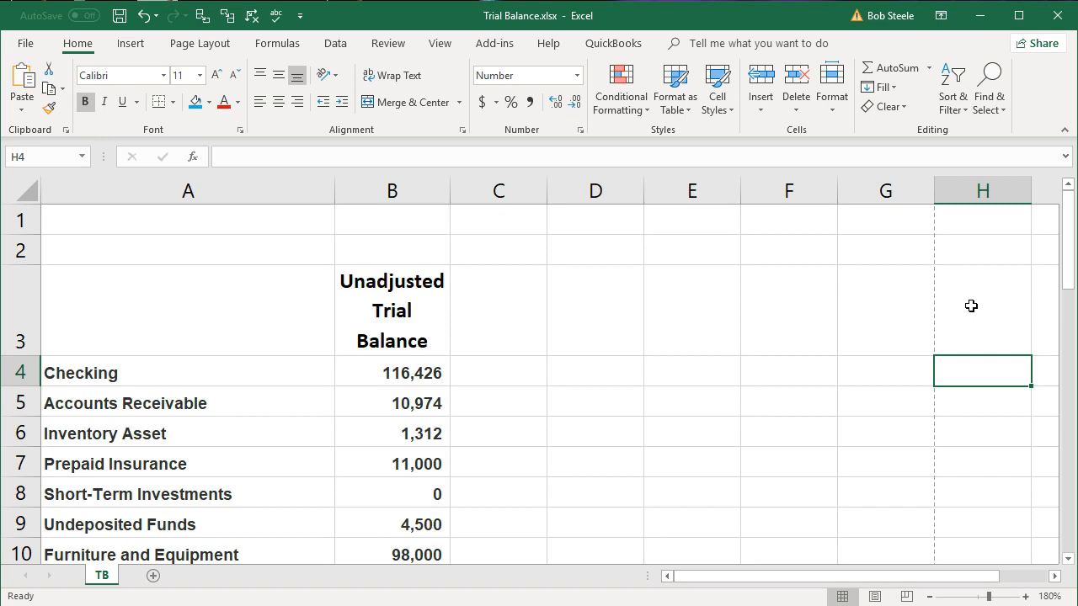
Undo the B3 header text, its text wrapping and the column B resize.
{"action": "left_click", "coordinate": [982, 309]}
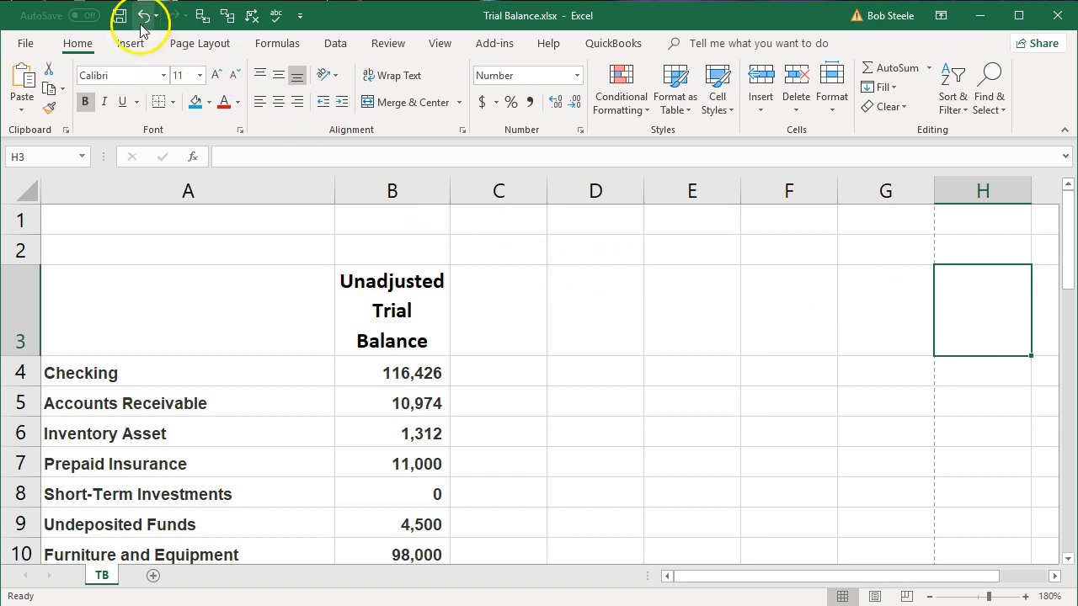
{"action": "left_click", "coordinate": [143, 15]}
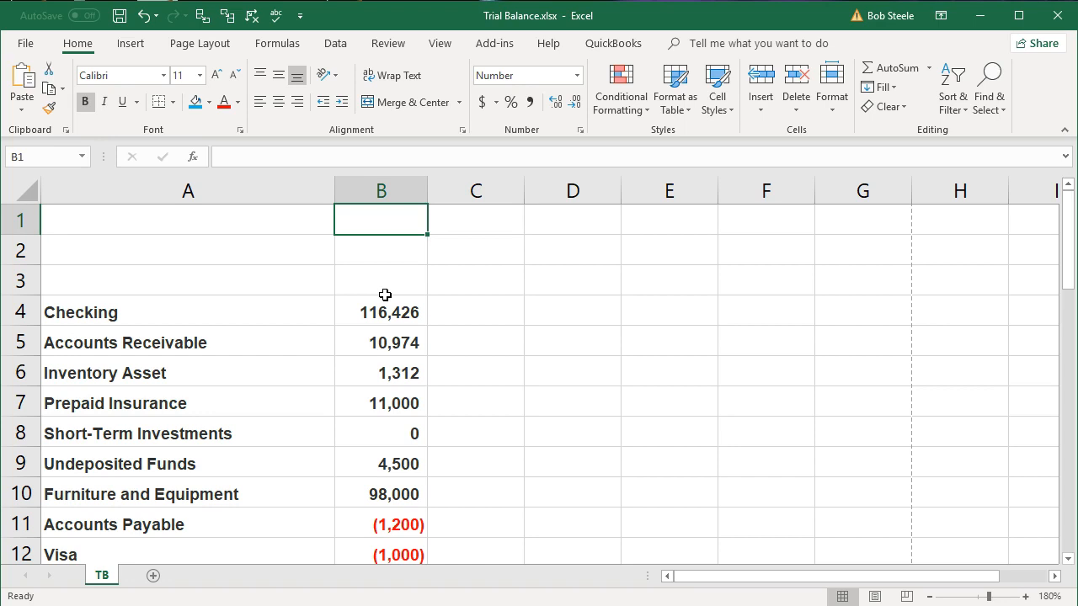
Enter 'Unadjusted', 'Trial' and 'Balance' one per row in B1:B3.
{"action": "type", "text": "Unadjust"}
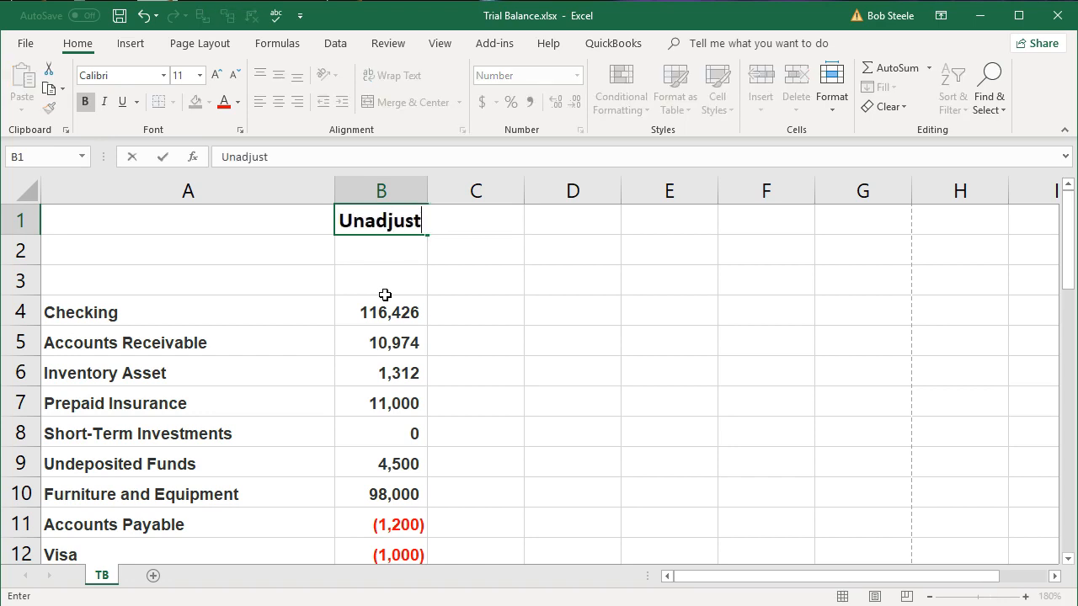
{"action": "type", "text": "Trial"}
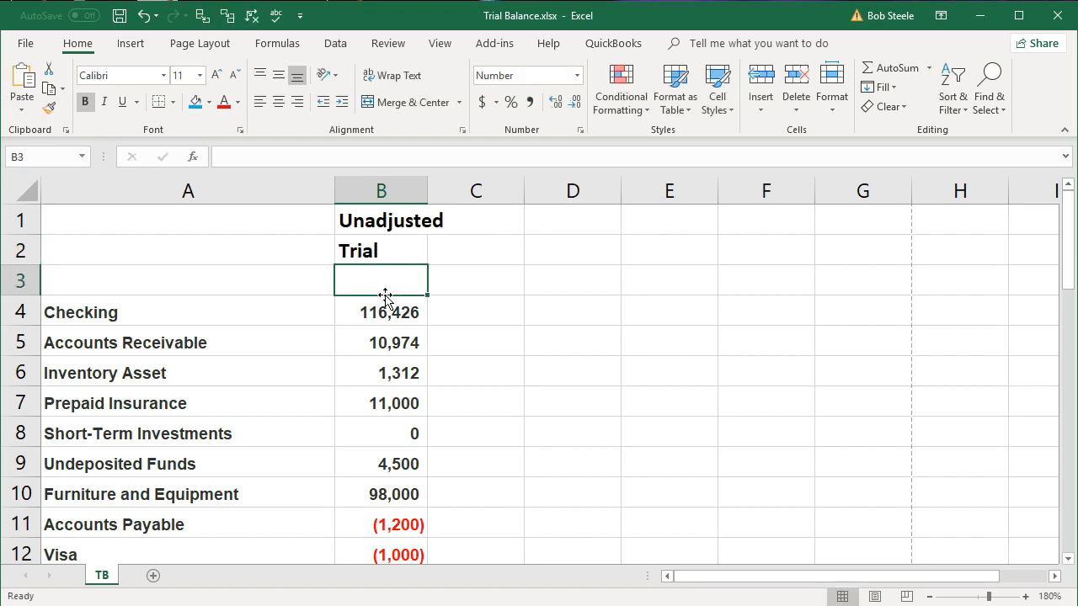
{"action": "type", "text": "Balance"}
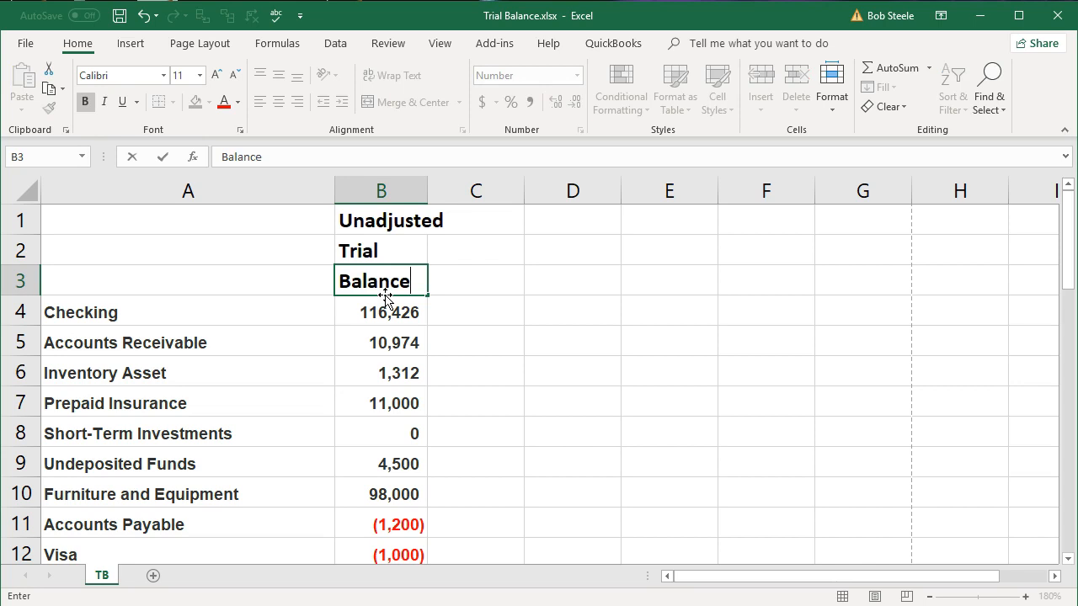
{"action": "left_click", "coordinate": [380, 311]}
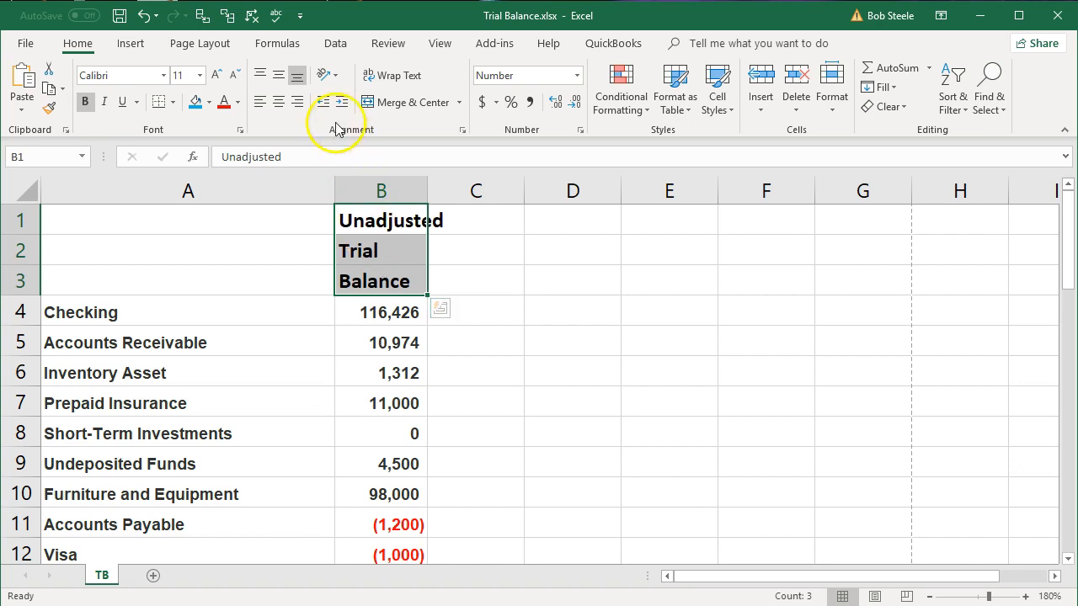
{"action": "mouse_move", "coordinate": [276, 15]}
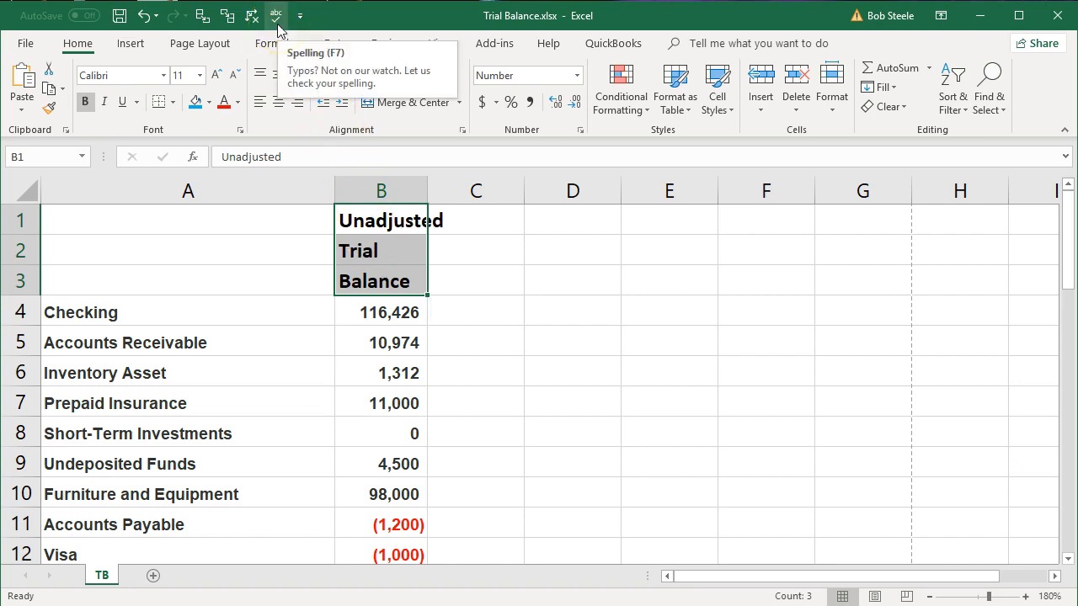
{"action": "left_click", "coordinate": [277, 16]}
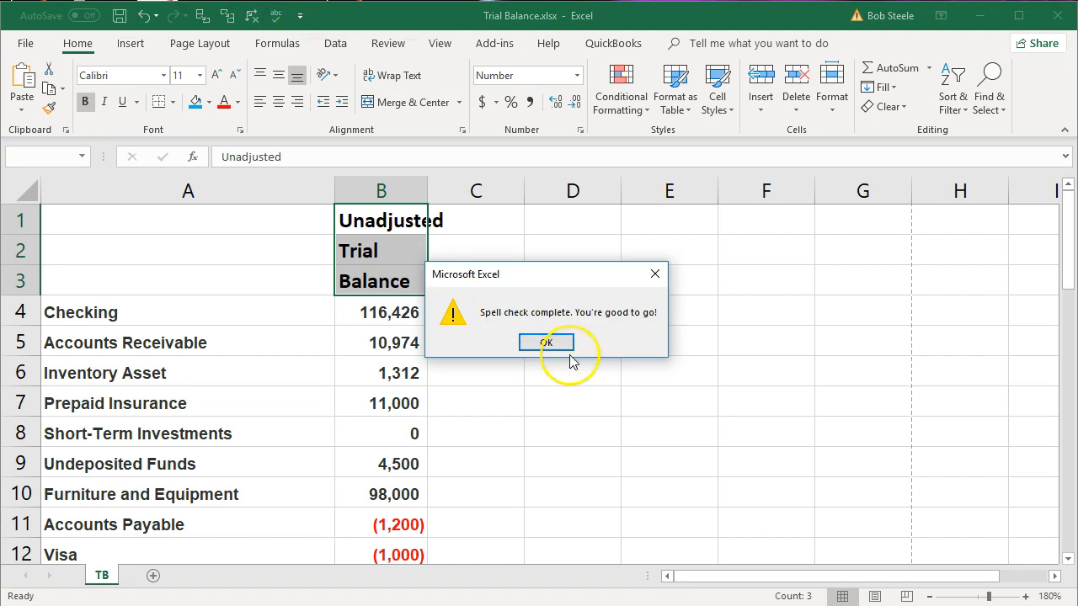
{"action": "left_click", "coordinate": [545, 342]}
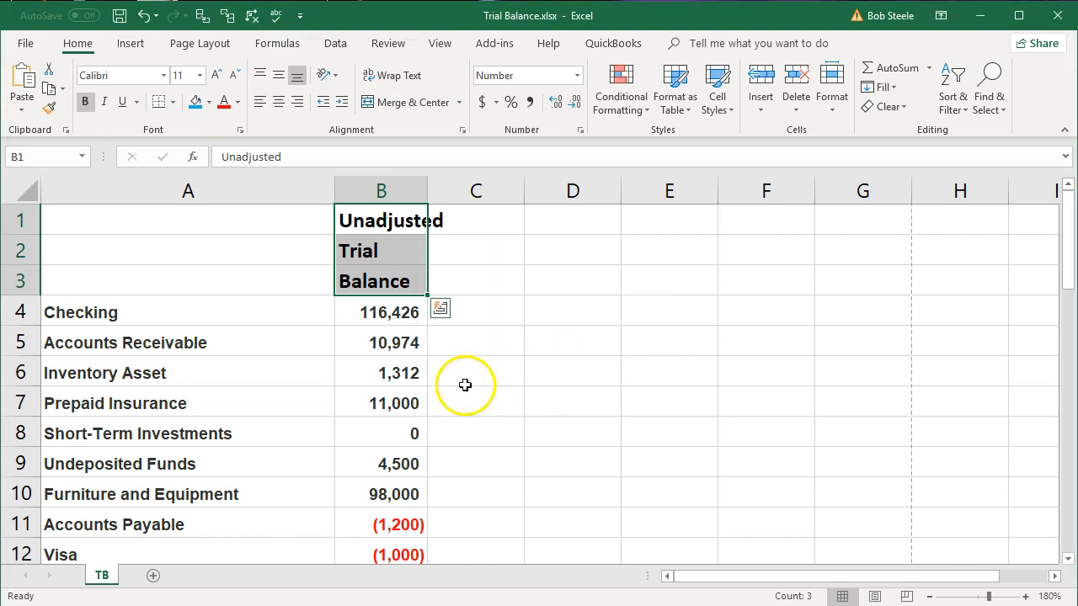
{"action": "mouse_move", "coordinate": [408, 337]}
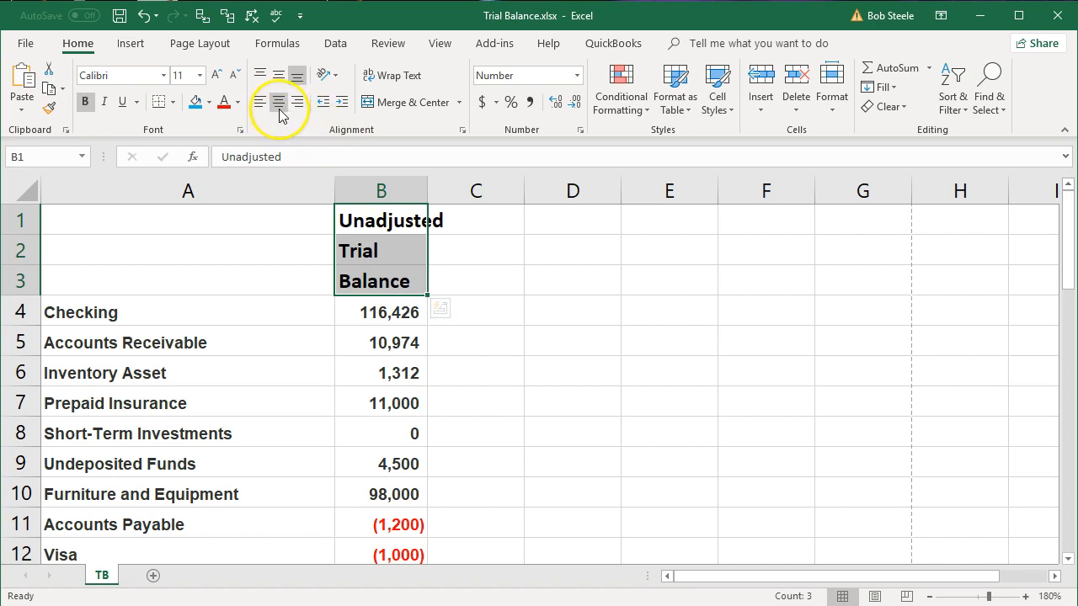
Center the three header words and widen column B to fit 'Unadjusted'.
{"action": "left_click", "coordinate": [278, 101]}
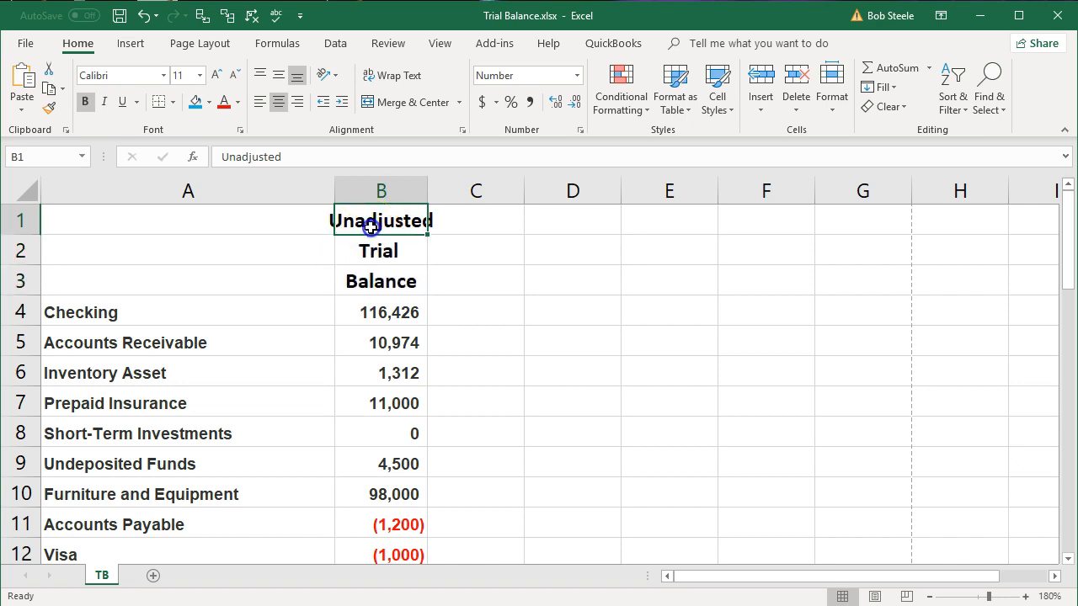
{"action": "mouse_move", "coordinate": [428, 188]}
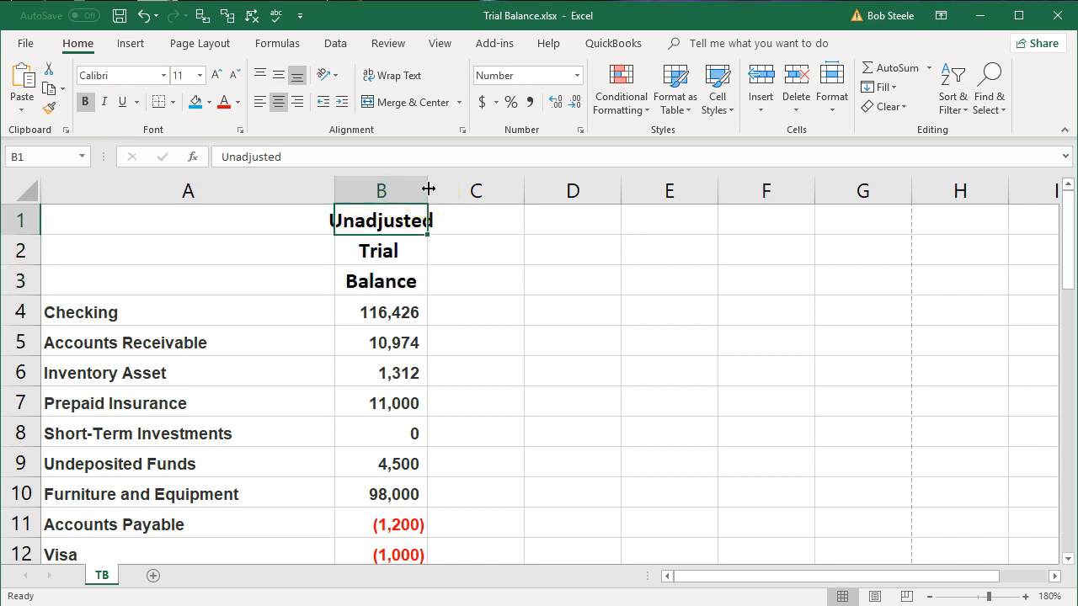
{"action": "mouse_move", "coordinate": [428, 191]}
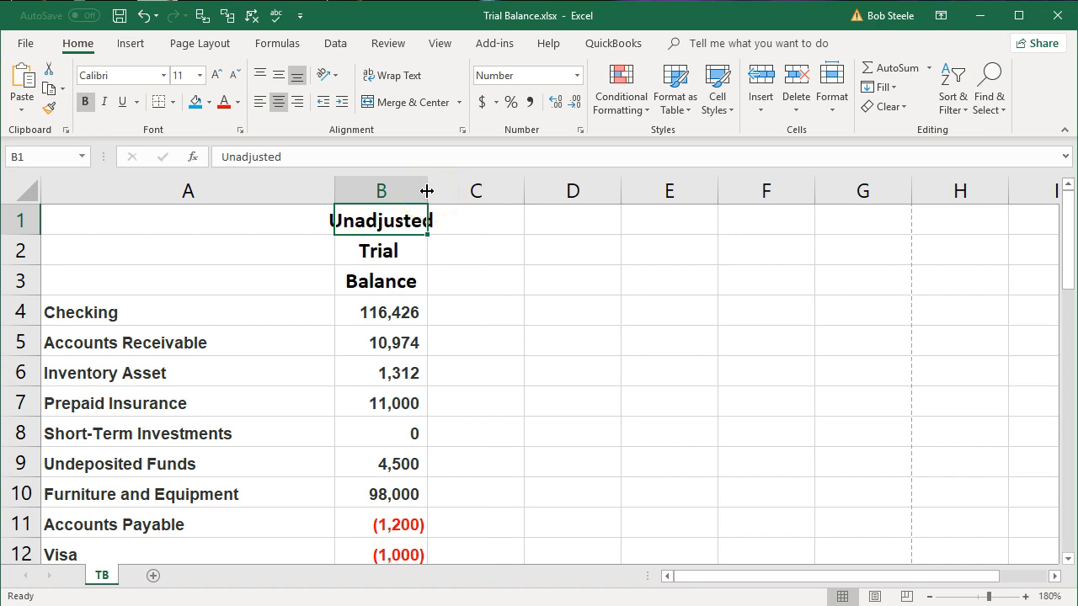
{"action": "left_click_drag", "start_coordinate": [426, 190], "coordinate": [454, 190]}
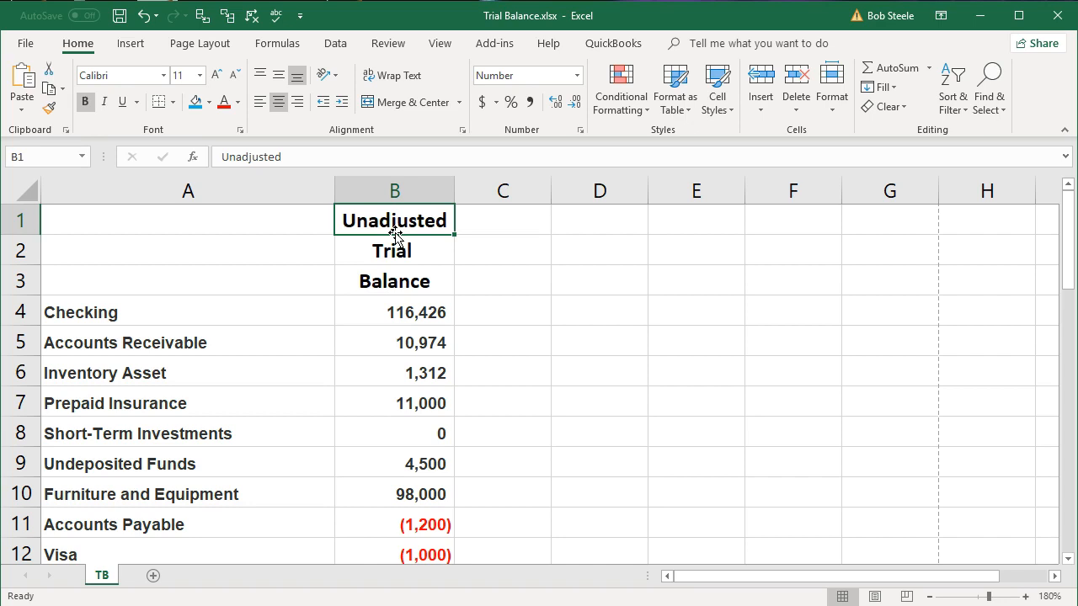
{"action": "left_click", "coordinate": [394, 280]}
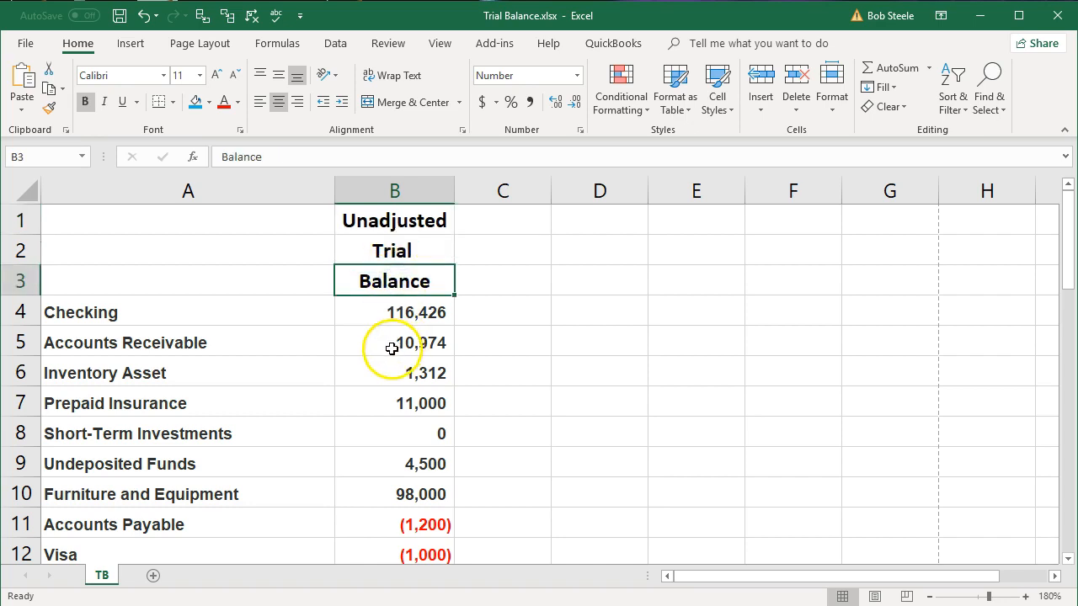
{"action": "mouse_move", "coordinate": [412, 369]}
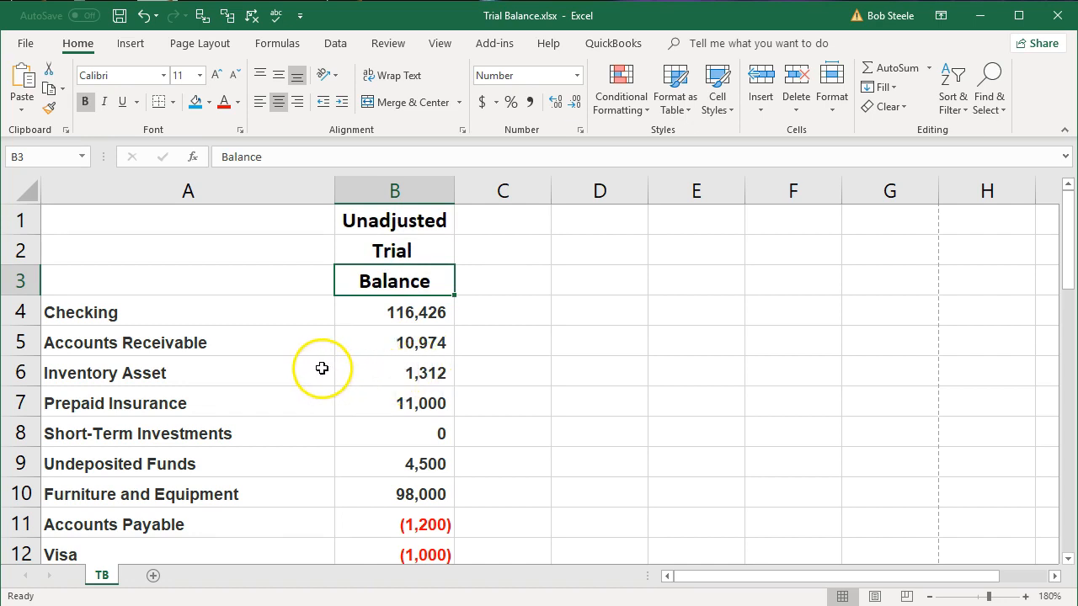
{"action": "mouse_move", "coordinate": [133, 331]}
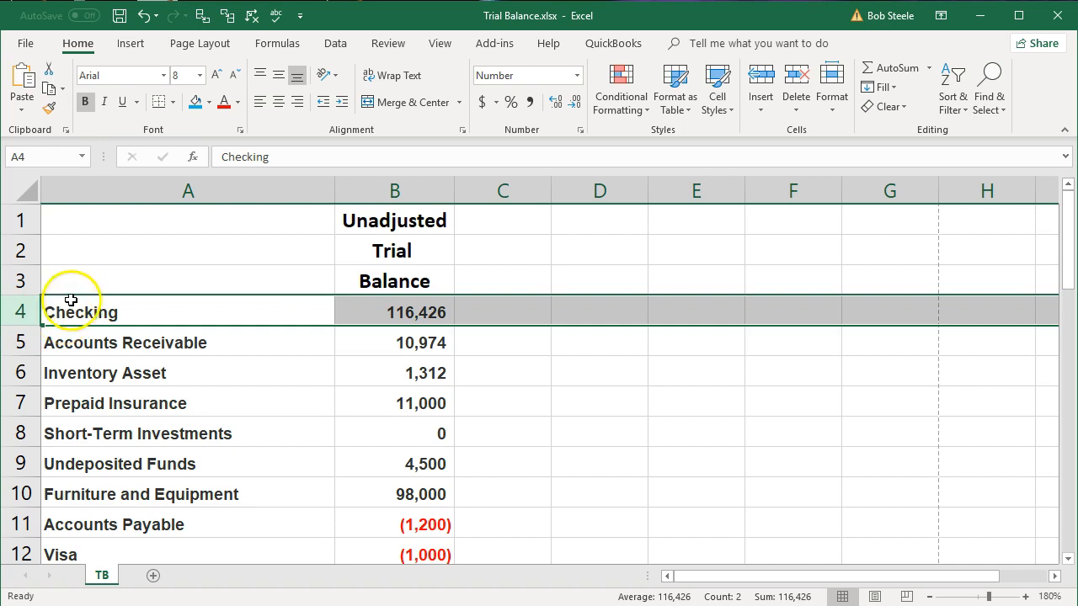
Insert a blank row 4 between the Balance header and the Checking row.
{"action": "right_click", "coordinate": [80, 312]}
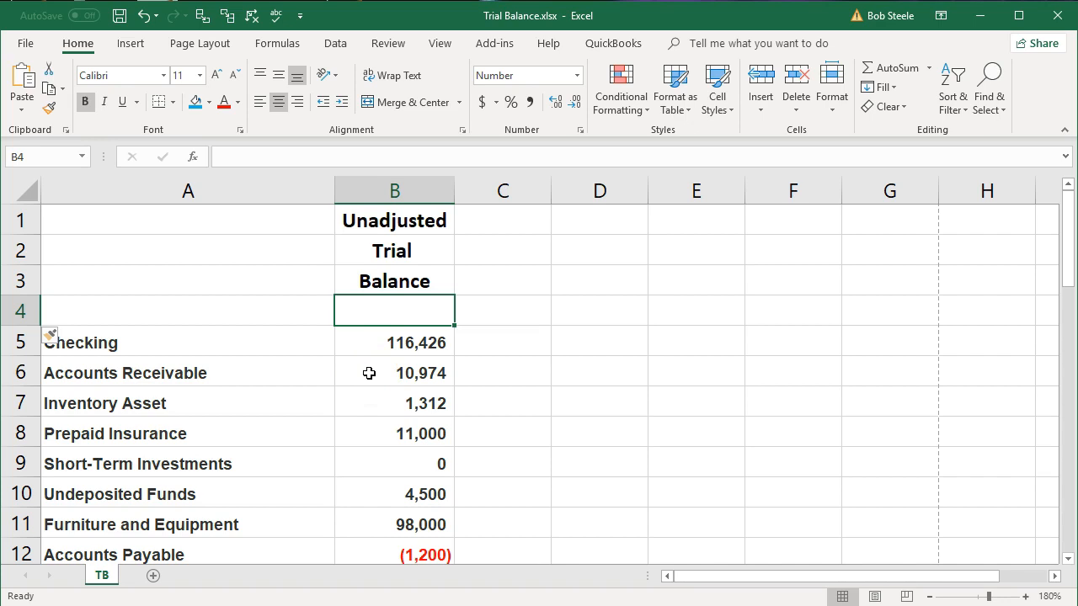
Enter =12/31/19 in B4, yielding a decimal that displays as 0.
{"action": "type", "text": "12"}
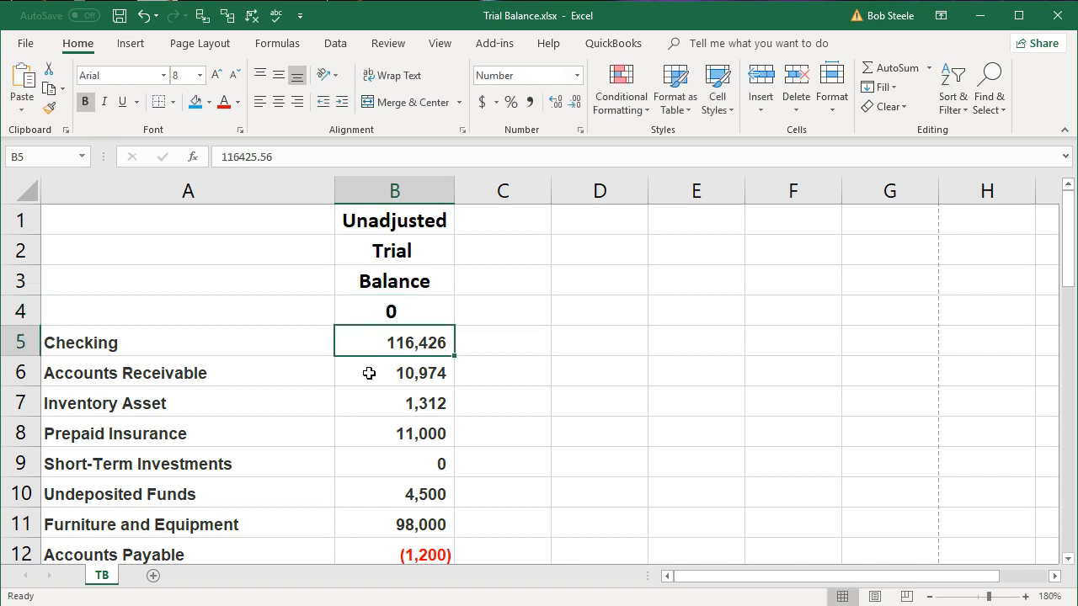
{"action": "left_click", "coordinate": [394, 310]}
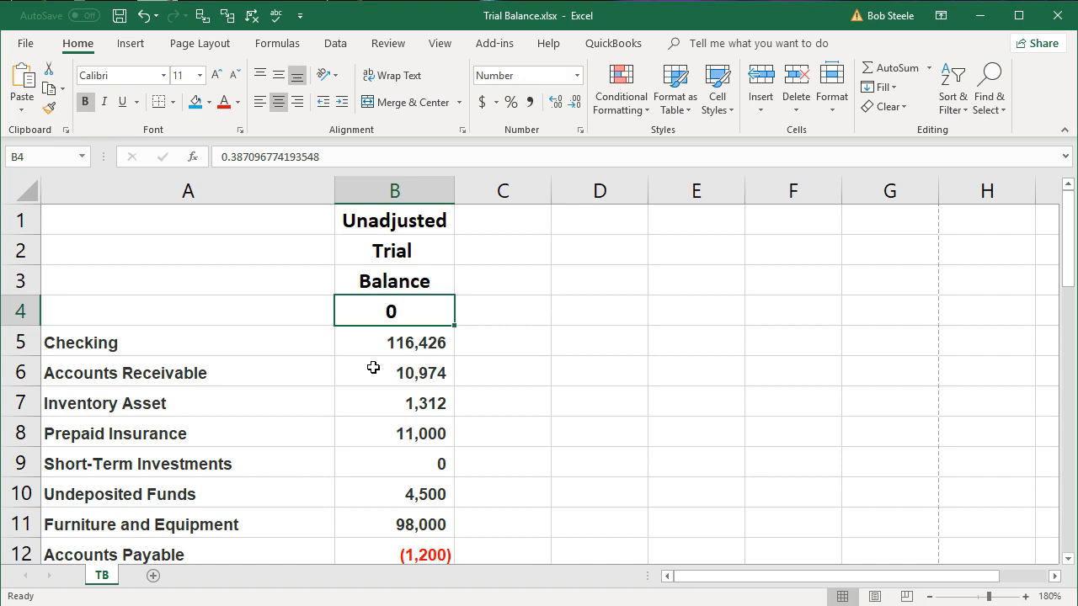
{"action": "mouse_move", "coordinate": [374, 358]}
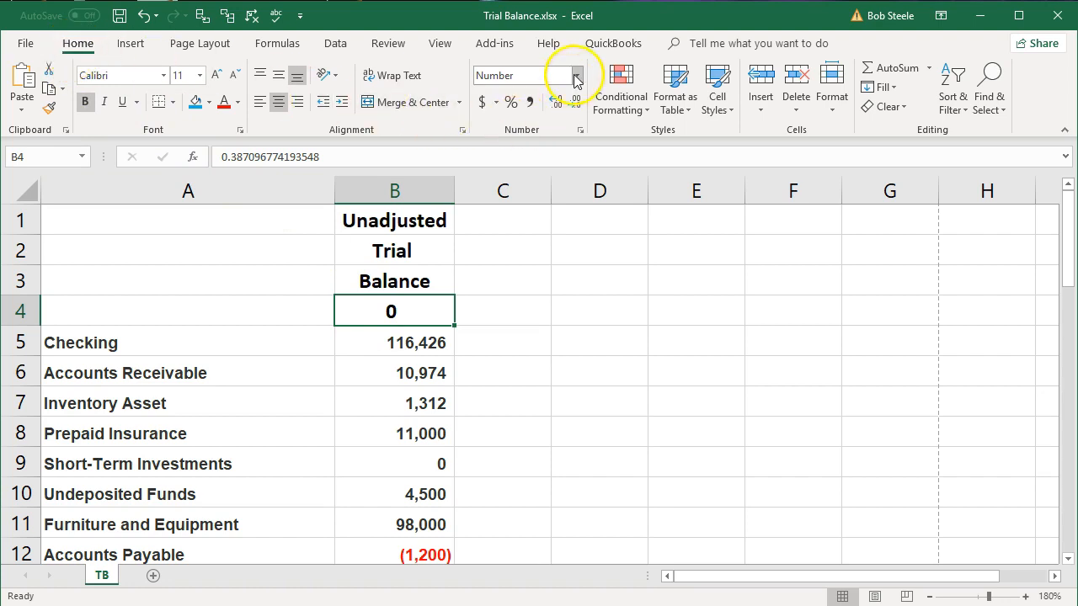
Apply Short Date format to B4 and enter the date 12/31/2019.
{"action": "left_click", "coordinate": [575, 76]}
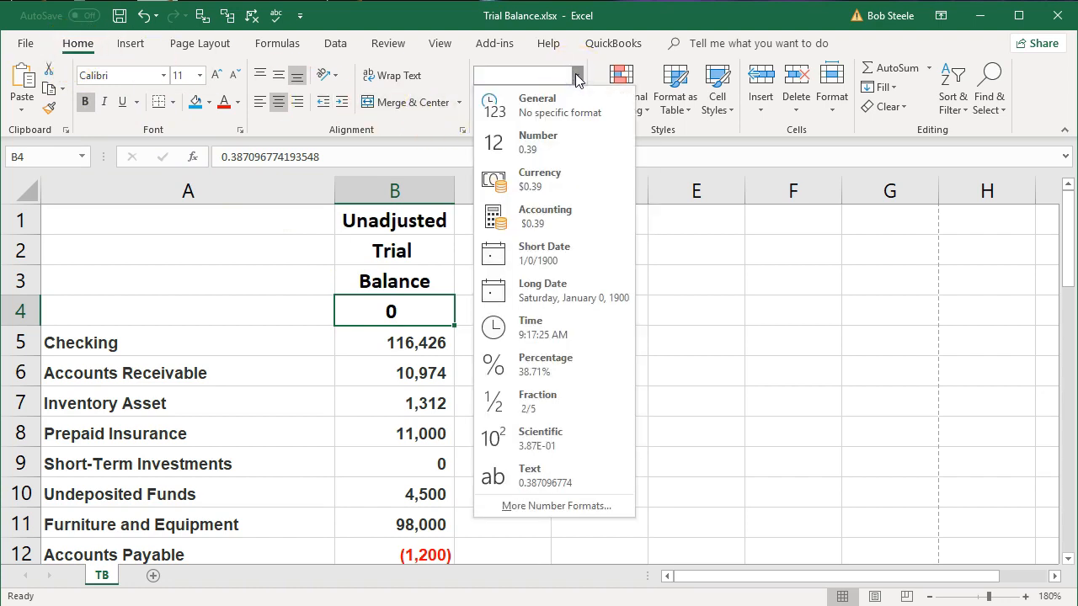
{"action": "mouse_move", "coordinate": [551, 253]}
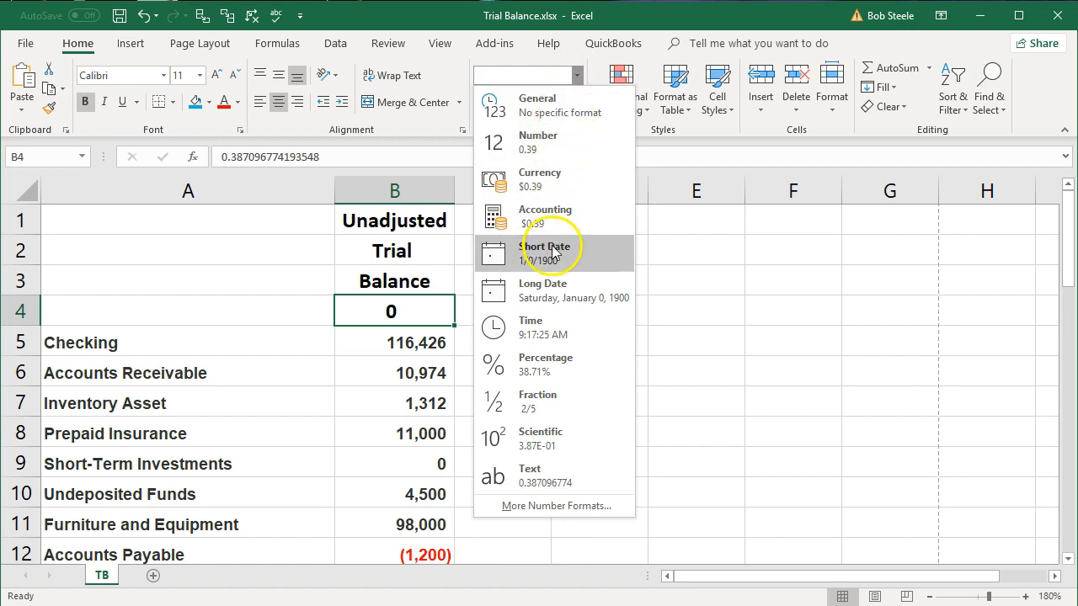
{"action": "mouse_move", "coordinate": [555, 265]}
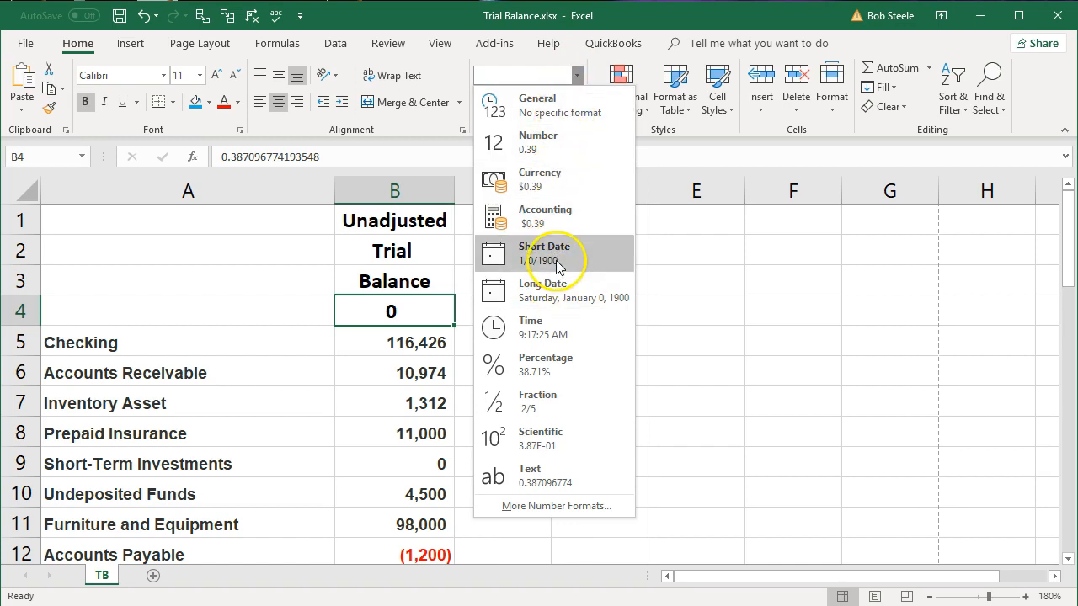
{"action": "left_click", "coordinate": [545, 252]}
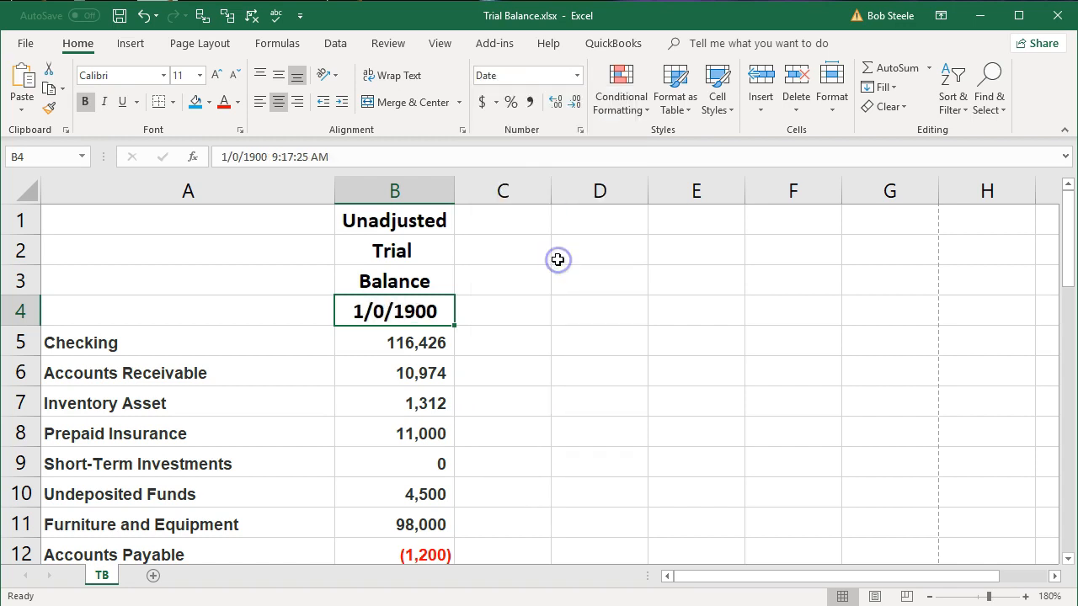
{"action": "mouse_move", "coordinate": [416, 366]}
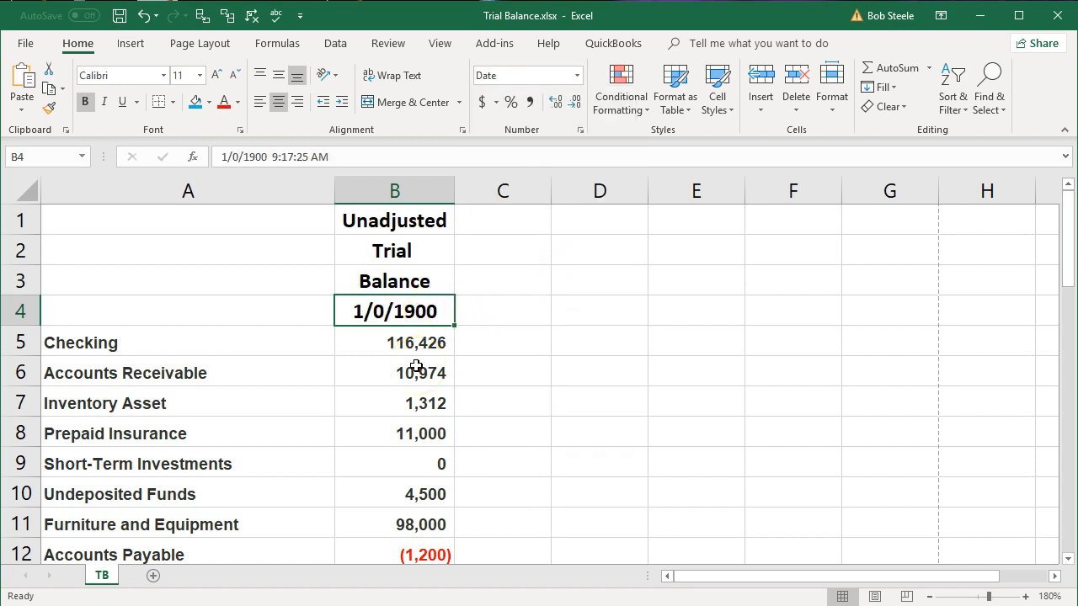
{"action": "type", "text": "123"}
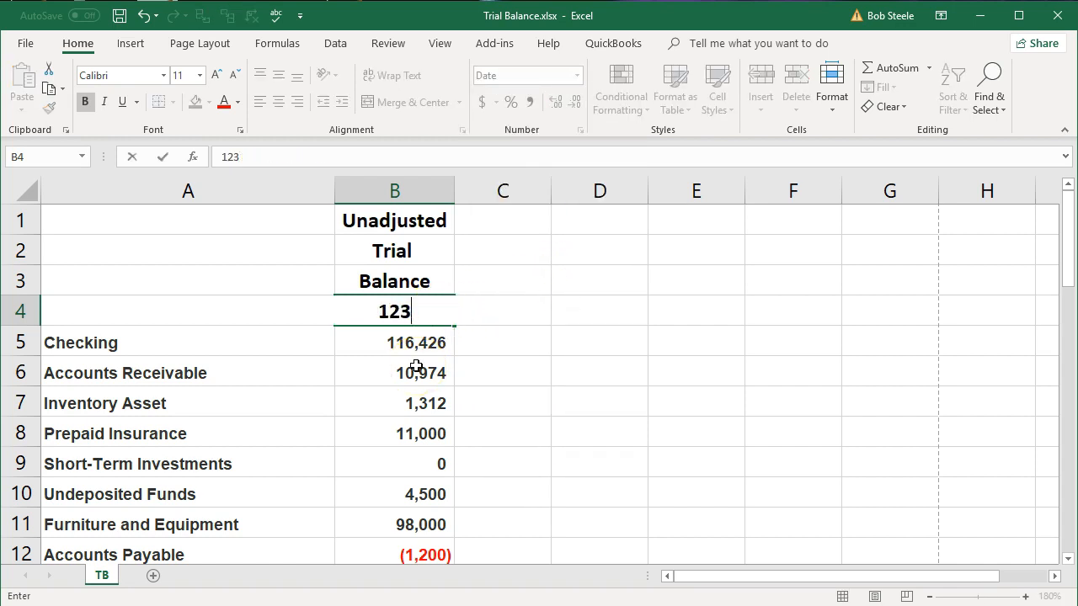
{"action": "type", "text": "12/31/"}
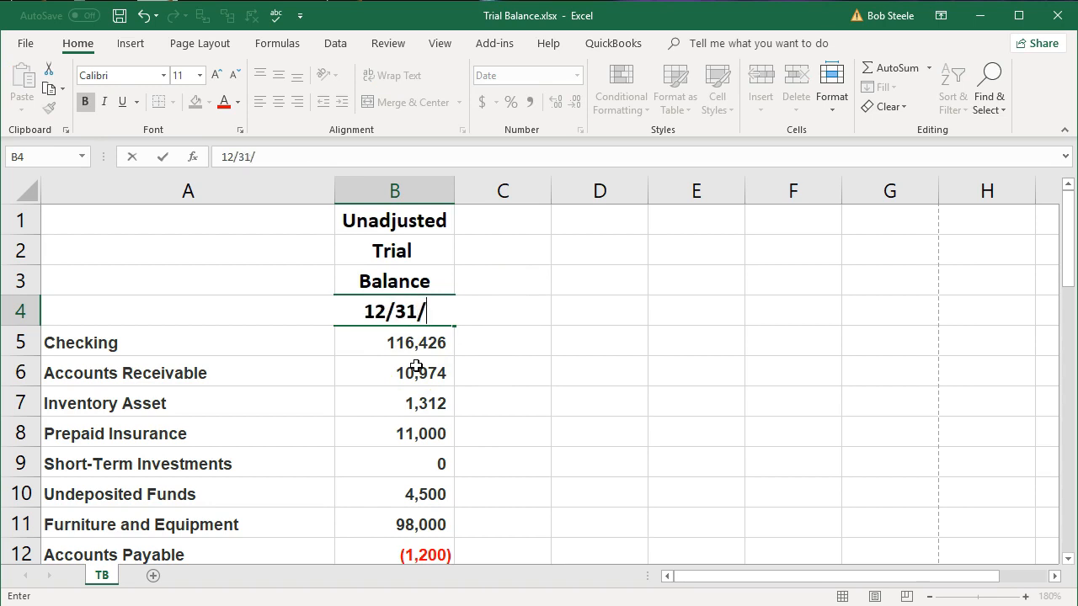
{"action": "key", "text": "Enter"}
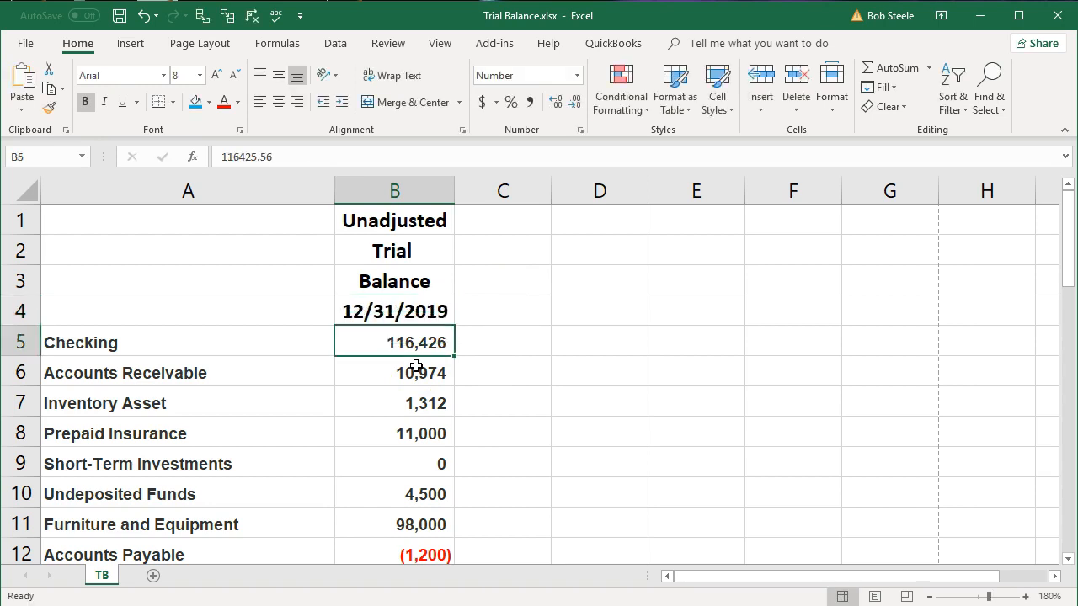
{"action": "left_click", "coordinate": [394, 311]}
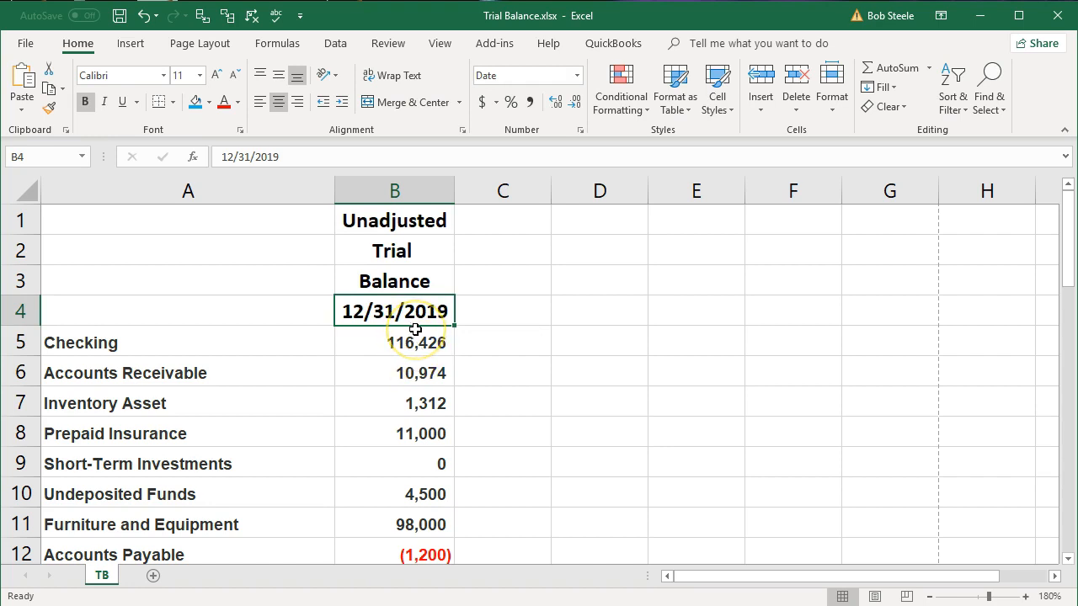
{"action": "mouse_move", "coordinate": [421, 330]}
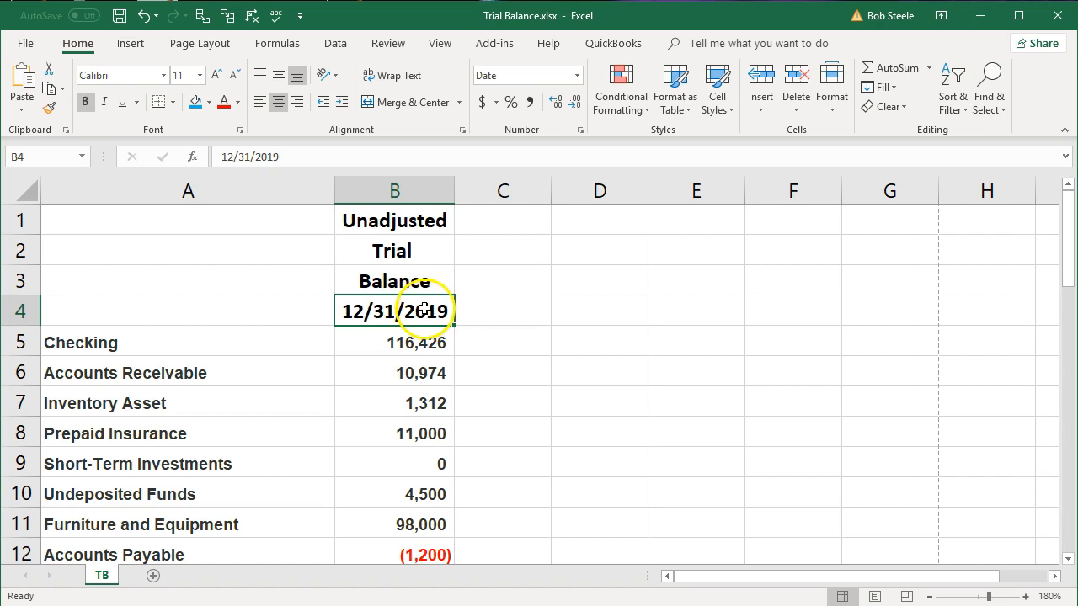
Apply the 3/14/12 date type to B4 in Format Cells.
{"action": "right_click", "coordinate": [394, 311]}
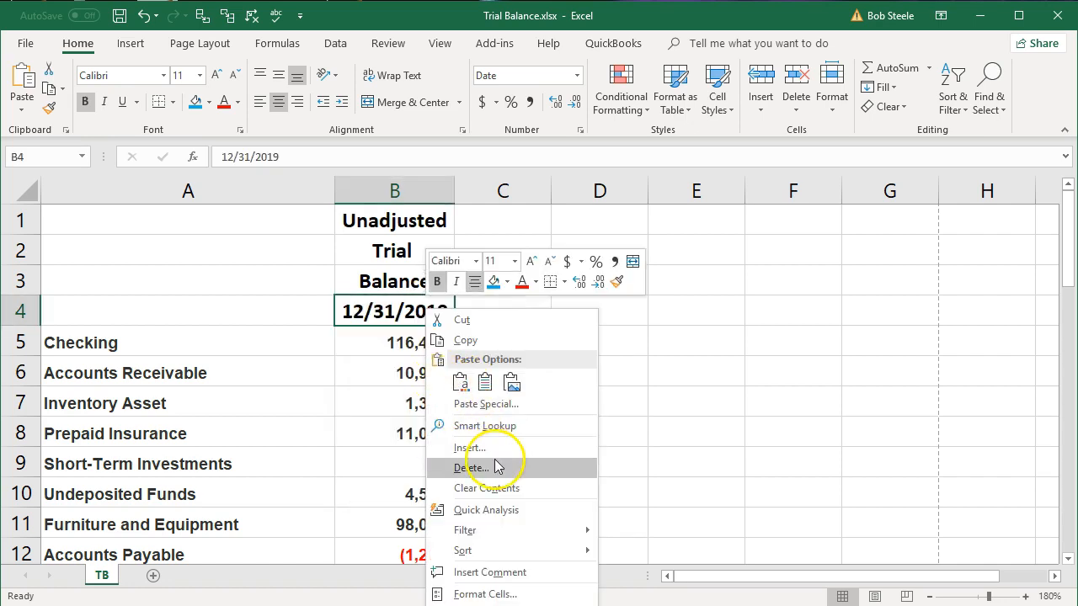
{"action": "left_click", "coordinate": [485, 593]}
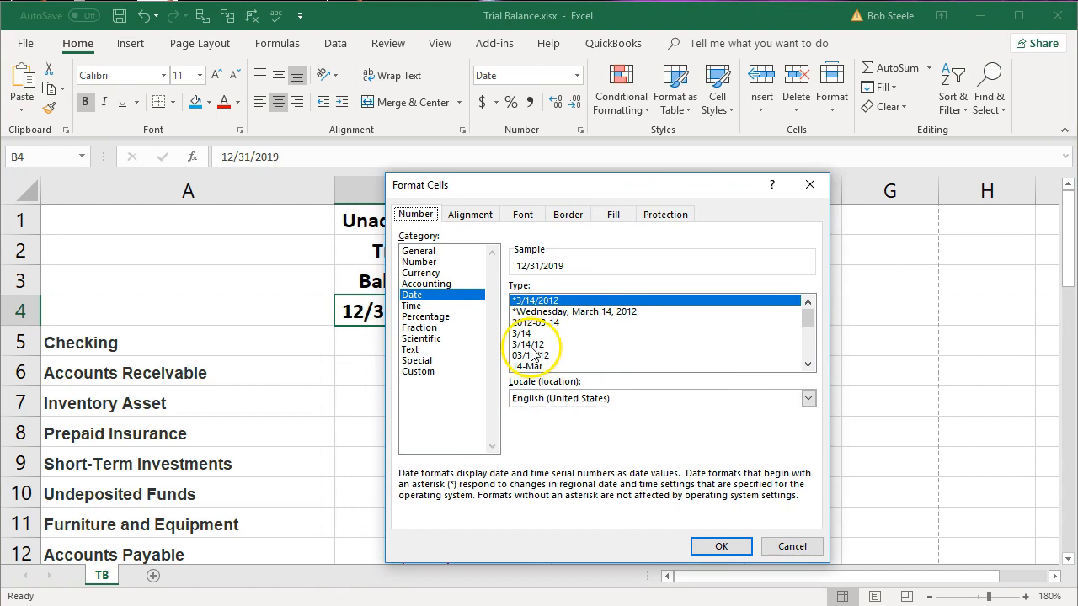
{"action": "left_click", "coordinate": [528, 344]}
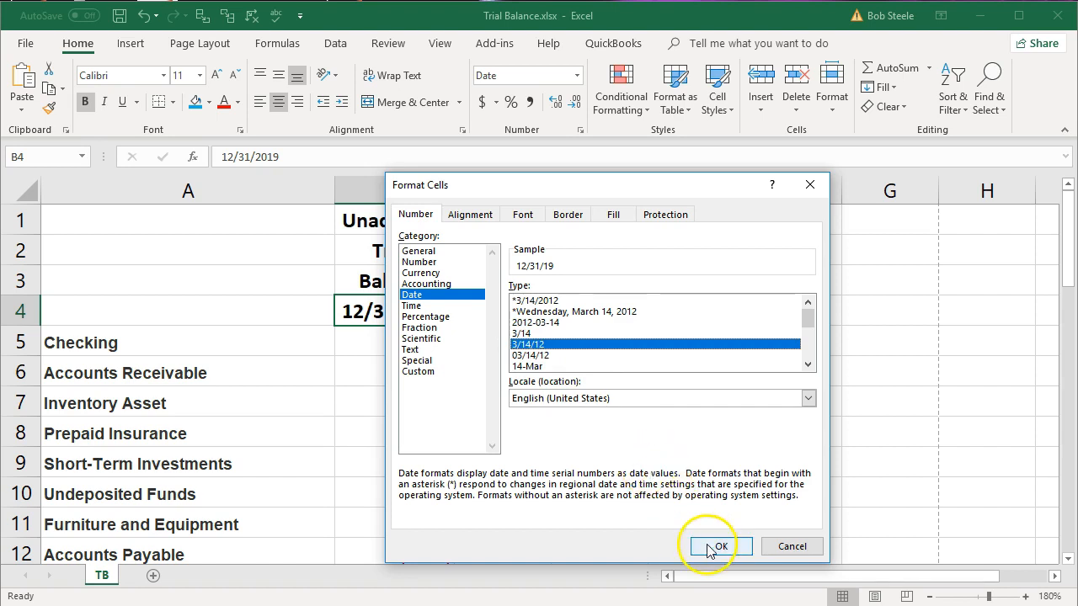
{"action": "left_click", "coordinate": [709, 545]}
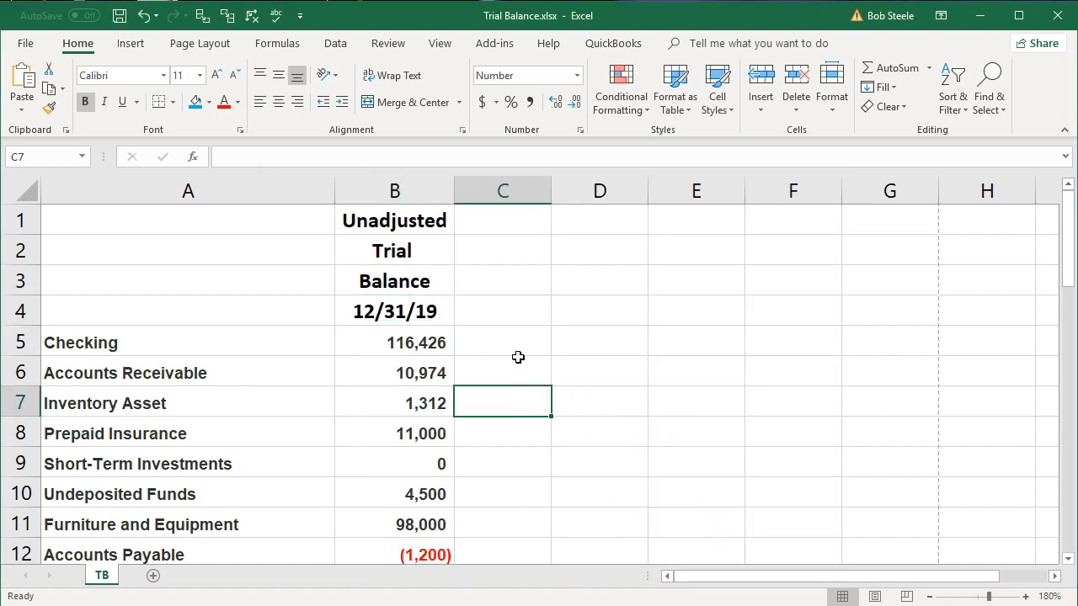
{"action": "left_click", "coordinate": [393, 311]}
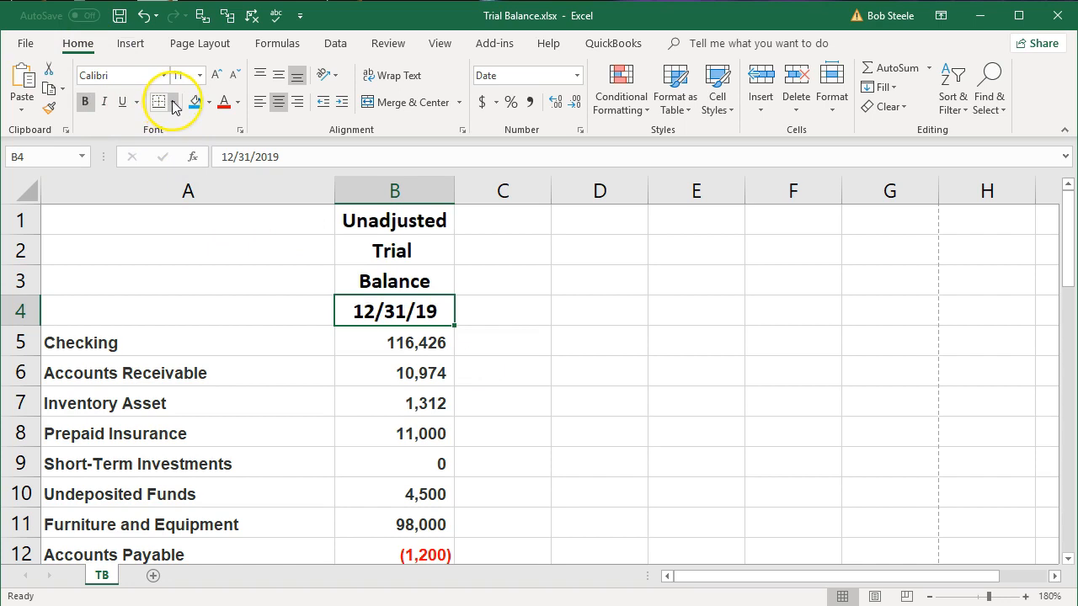
{"action": "left_click", "coordinate": [171, 101]}
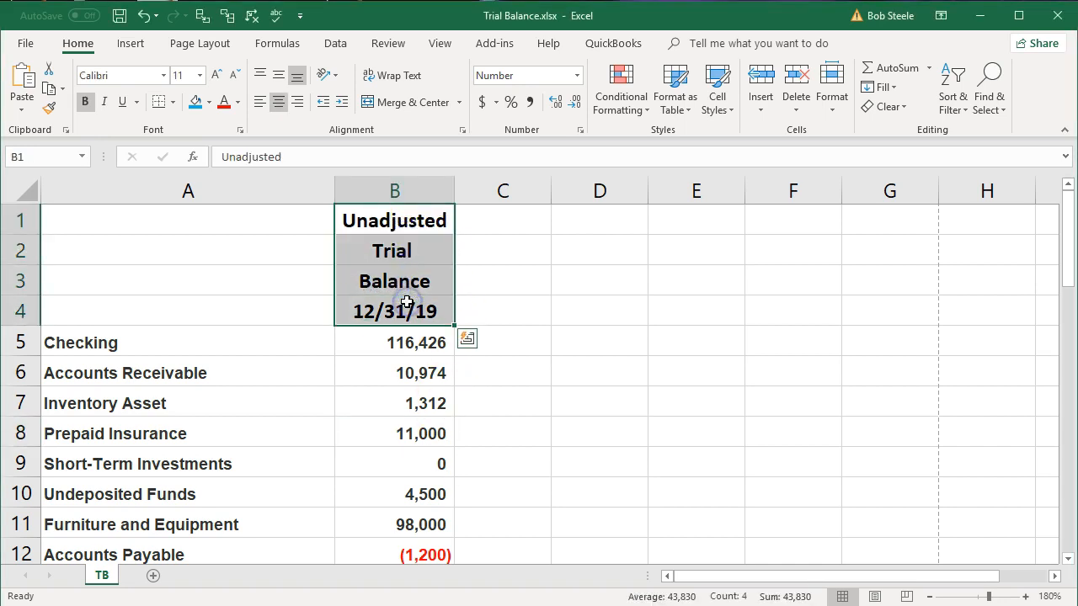
{"action": "mouse_move", "coordinate": [481, 271]}
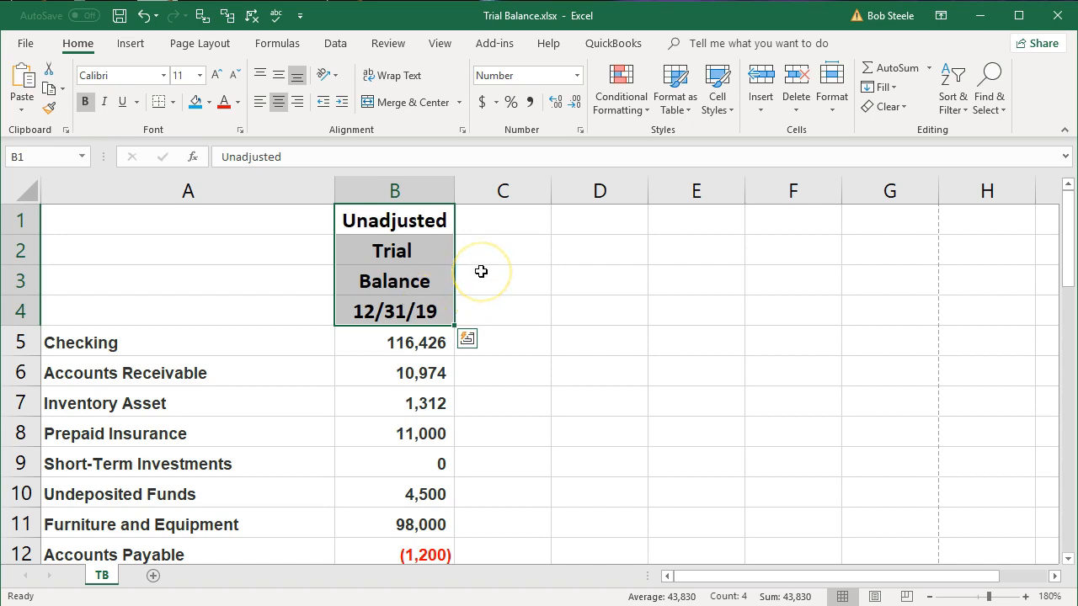
{"action": "mouse_move", "coordinate": [167, 141]}
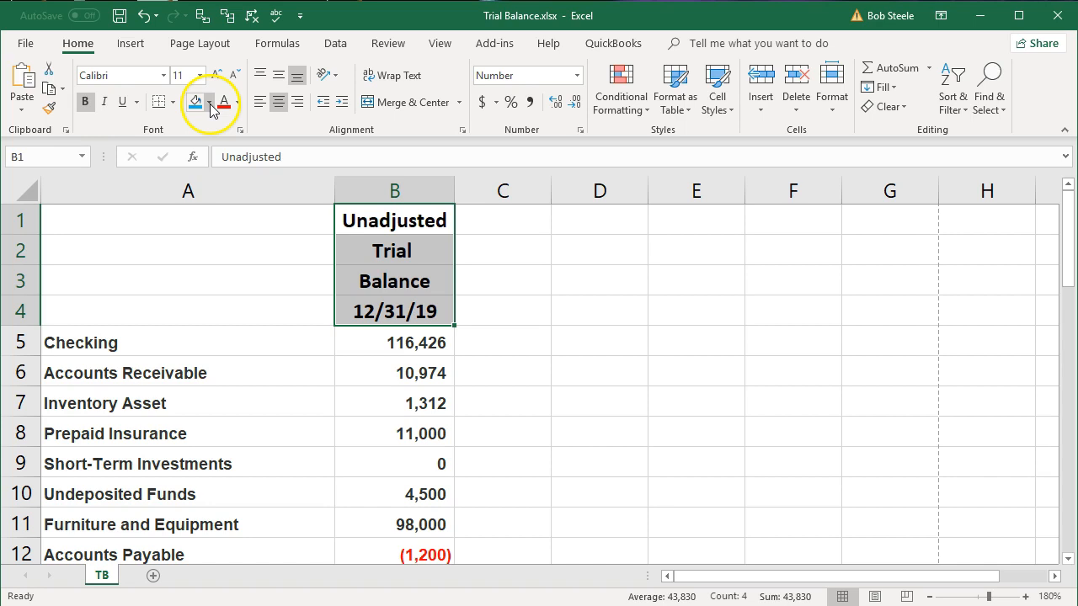
Fill header cells B1:B4 with White, Background 1.
{"action": "left_click", "coordinate": [210, 101]}
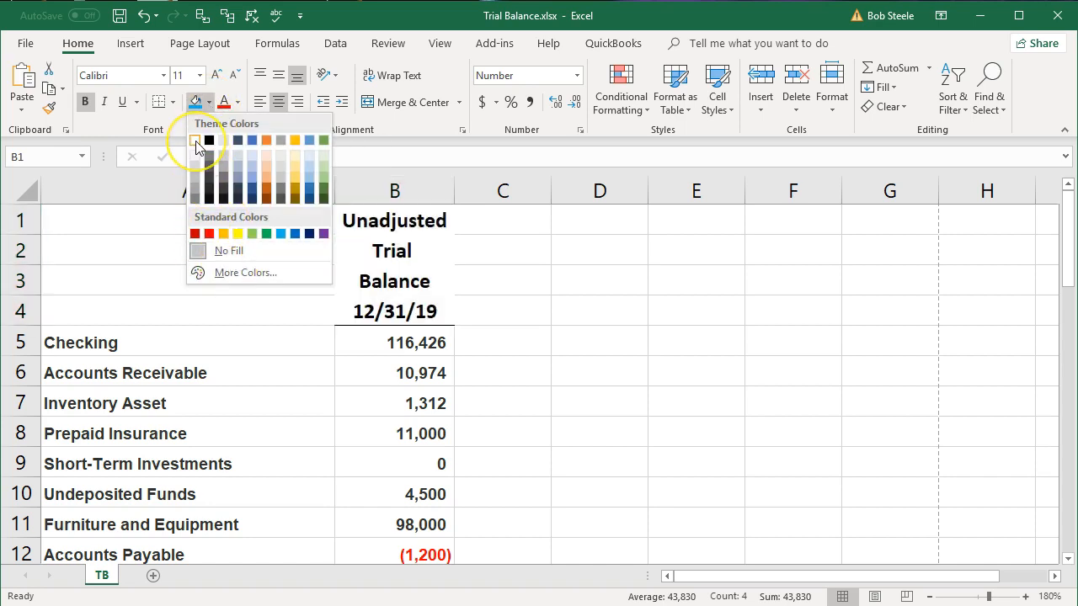
{"action": "mouse_move", "coordinate": [196, 141]}
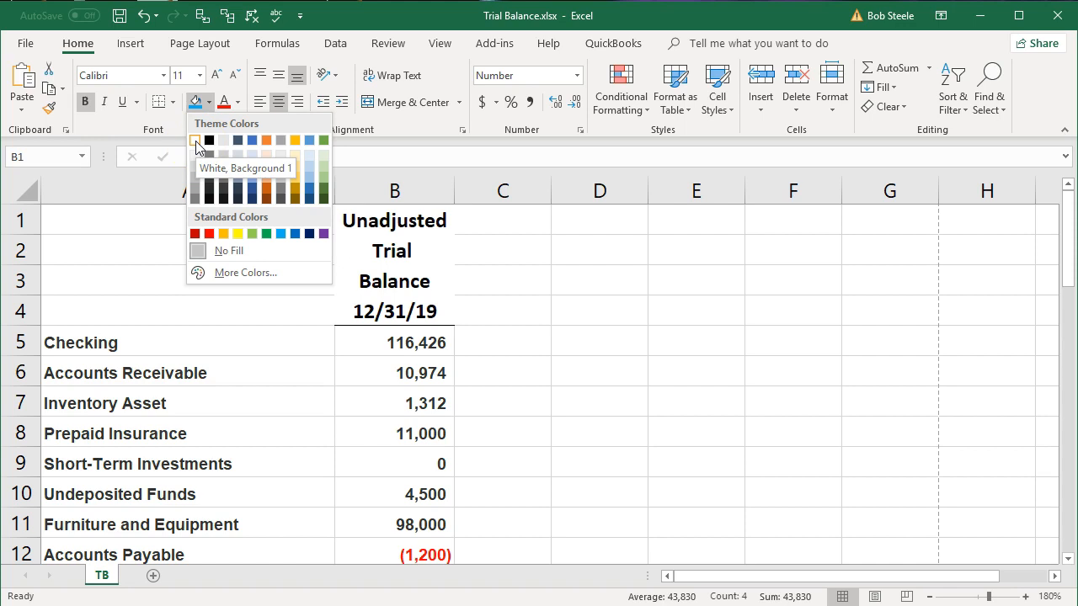
{"action": "left_click", "coordinate": [394, 402]}
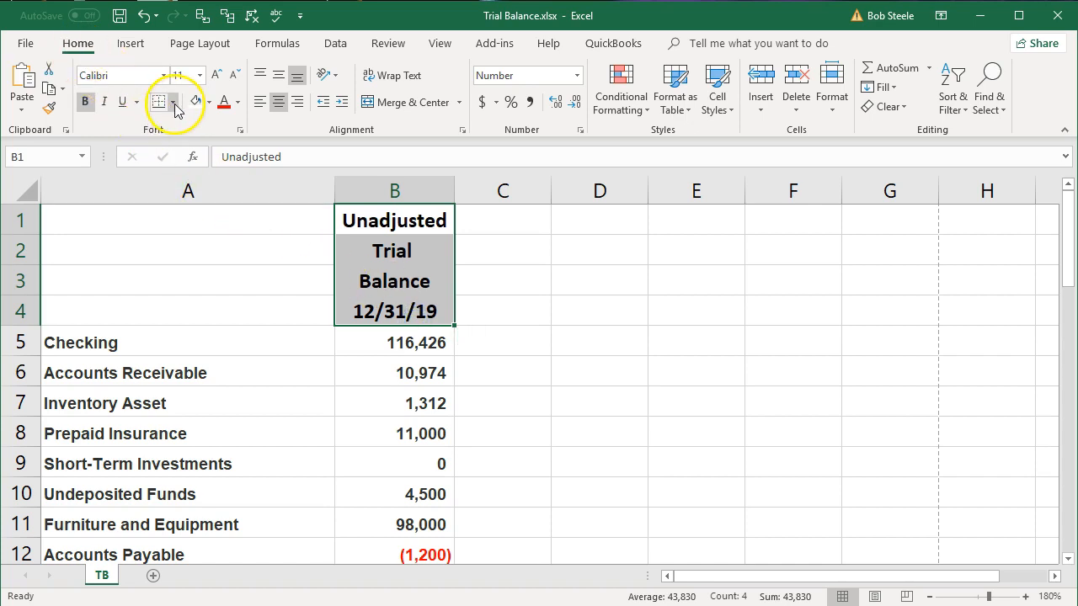
Apply Thick Outside Borders to the B1:B4 header block, then deselect to view it.
{"action": "left_click", "coordinate": [174, 102]}
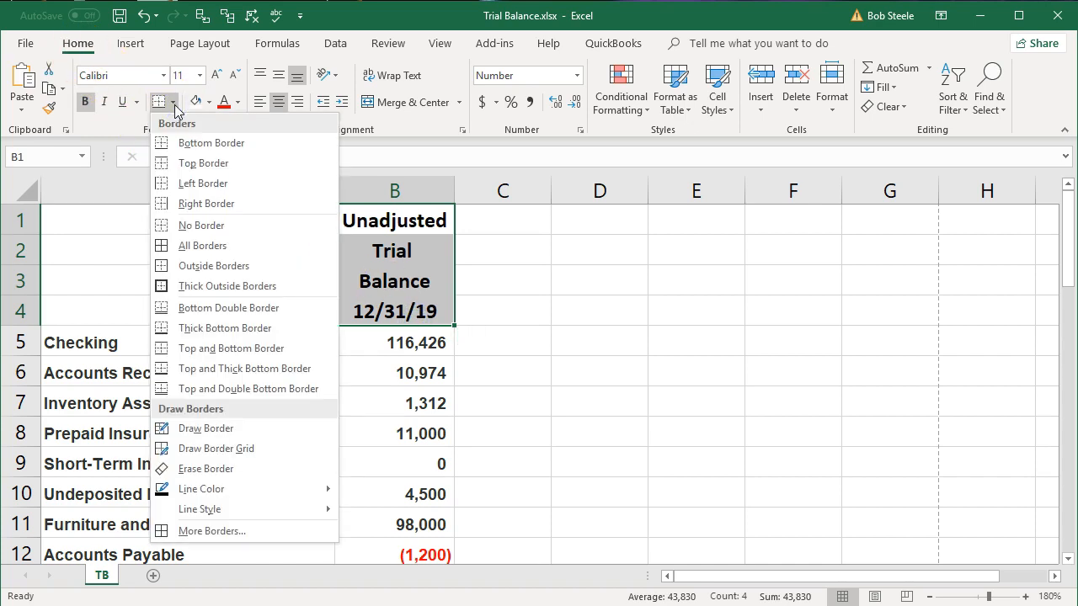
{"action": "mouse_move", "coordinate": [227, 286]}
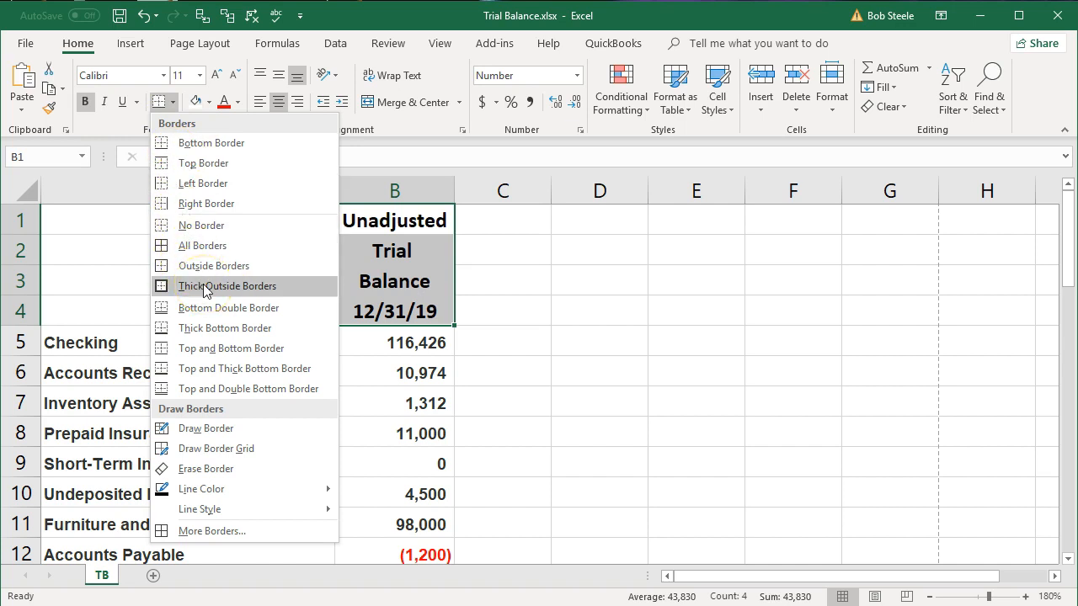
{"action": "left_click", "coordinate": [228, 286]}
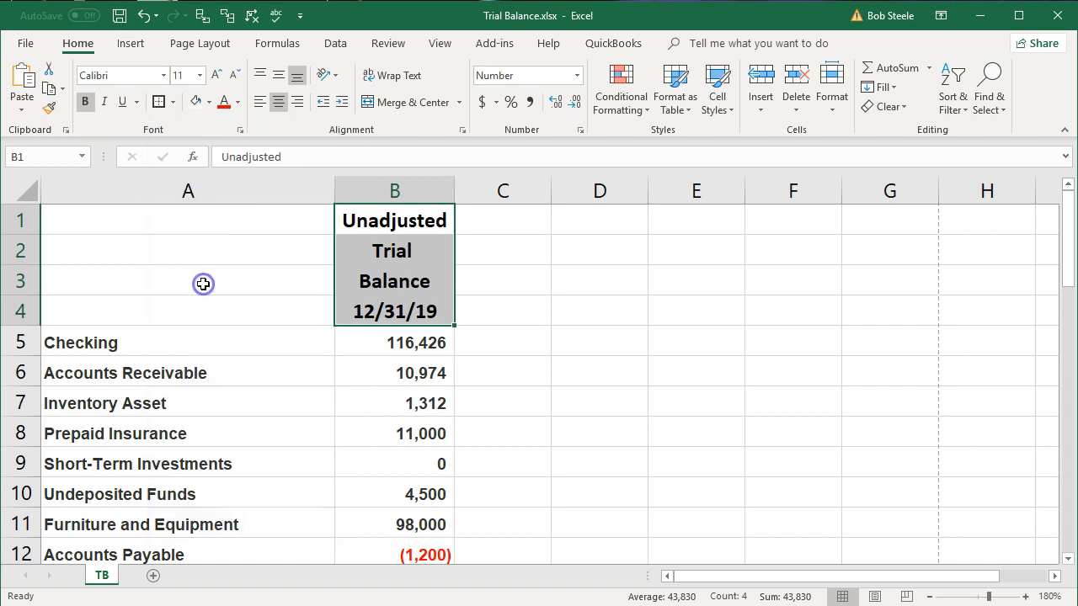
{"action": "left_click", "coordinate": [502, 435]}
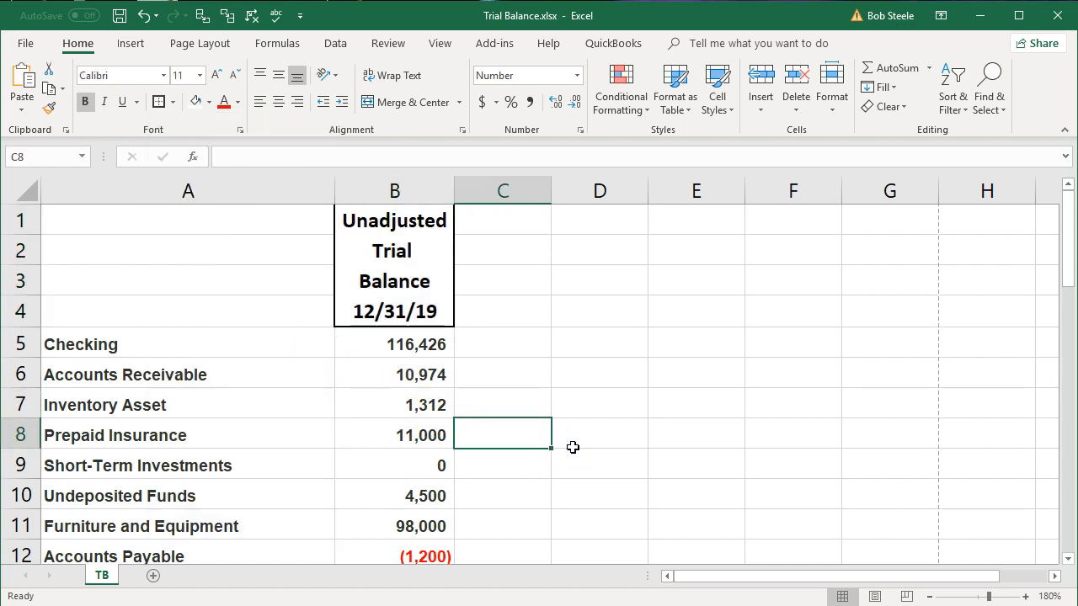
{"action": "left_click", "coordinate": [393, 220]}
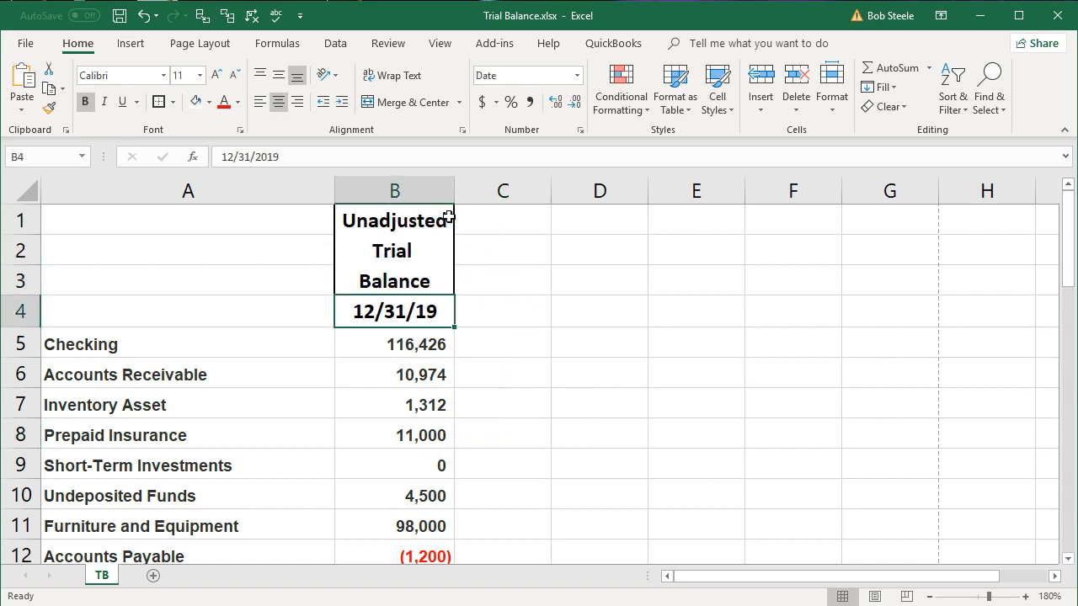
{"action": "mouse_move", "coordinate": [250, 464]}
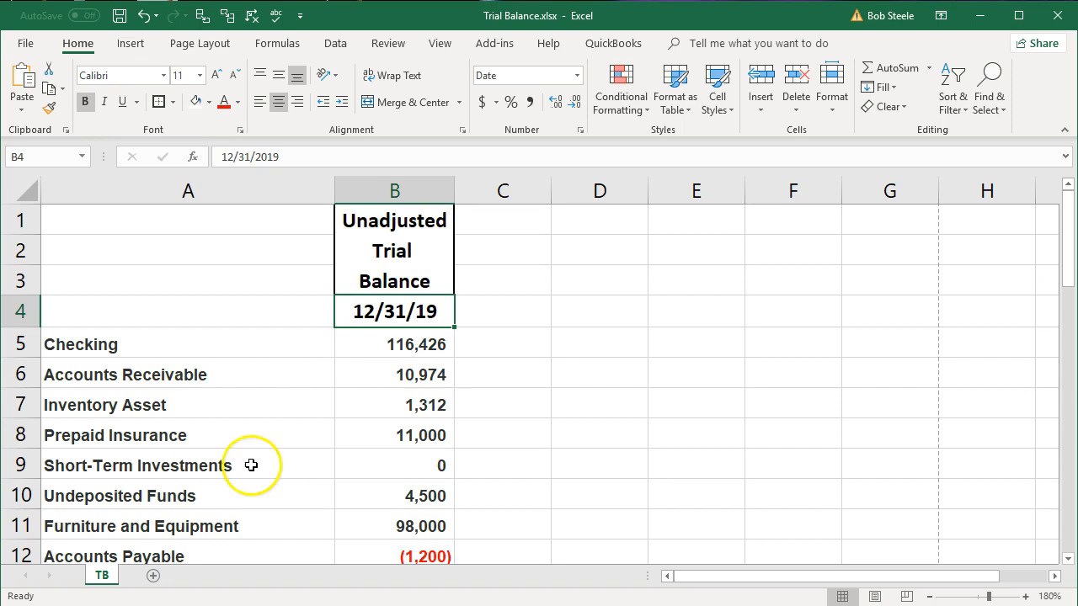